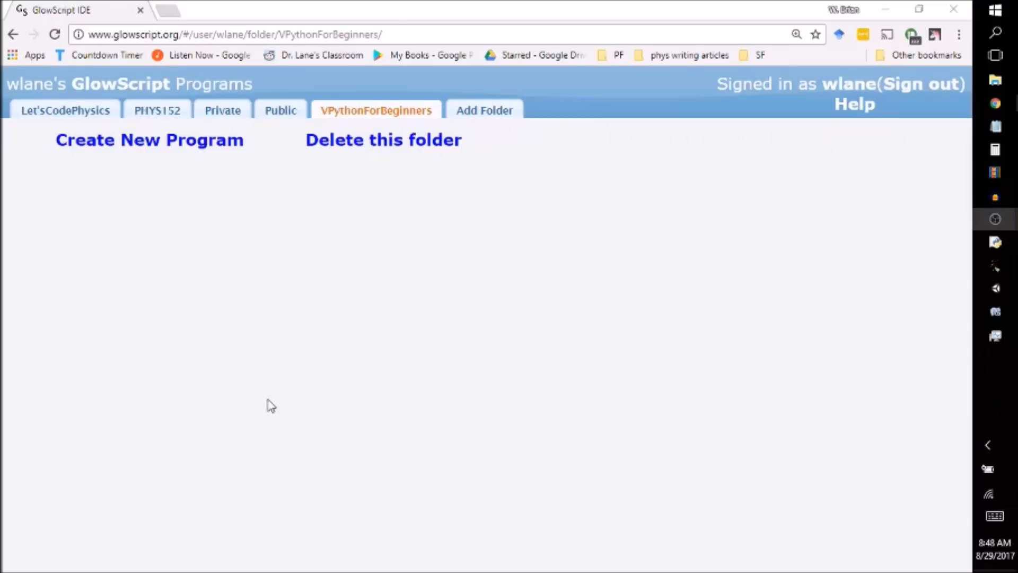
mouse_move(268, 378)
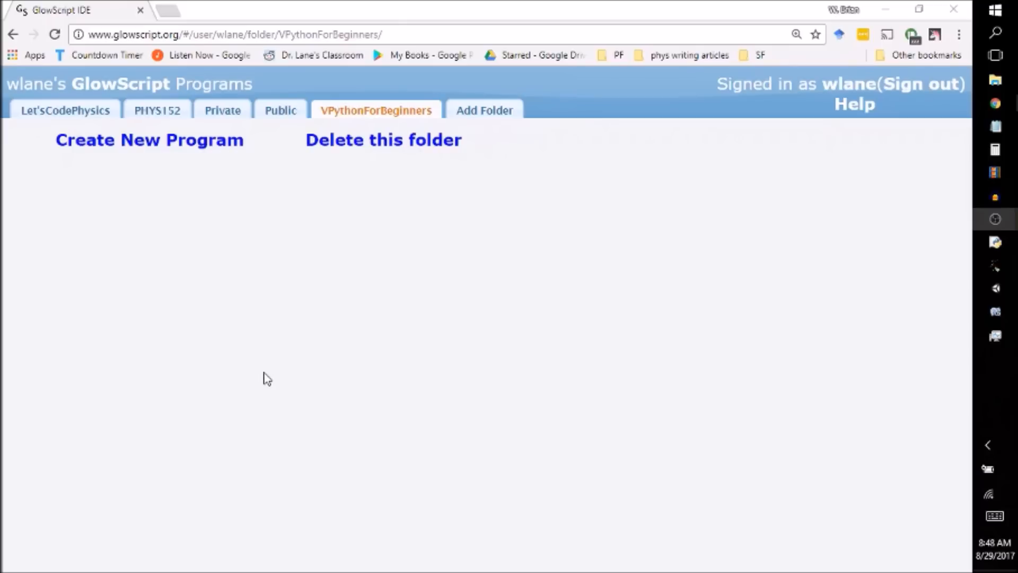
mouse_move(240, 369)
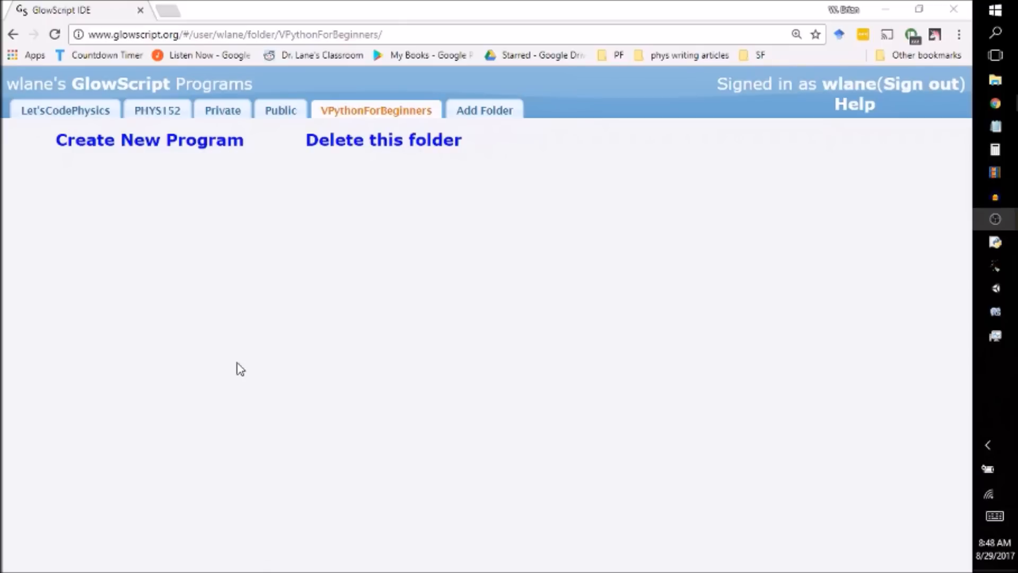
mouse_move(239, 364)
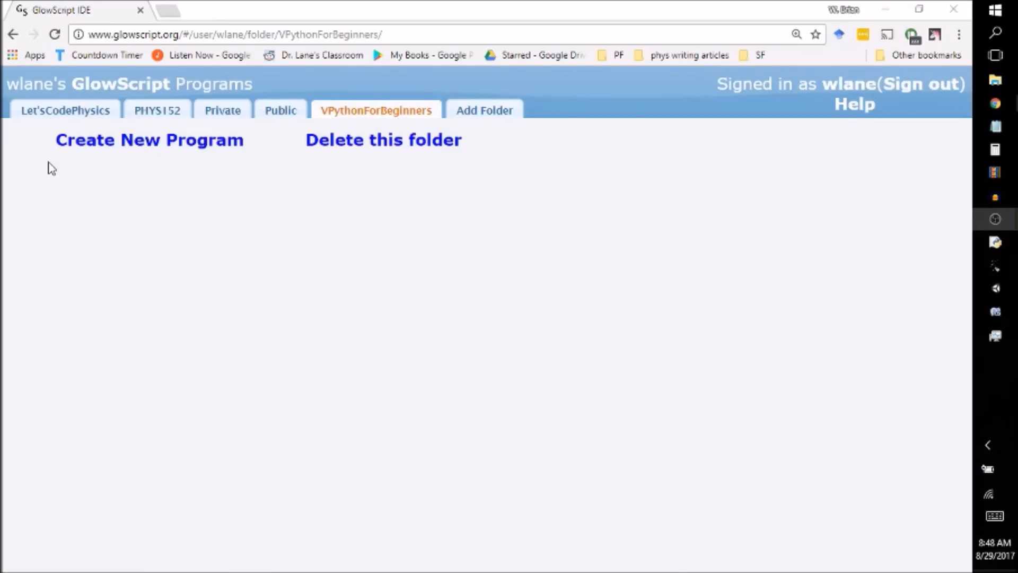
mouse_move(70, 208)
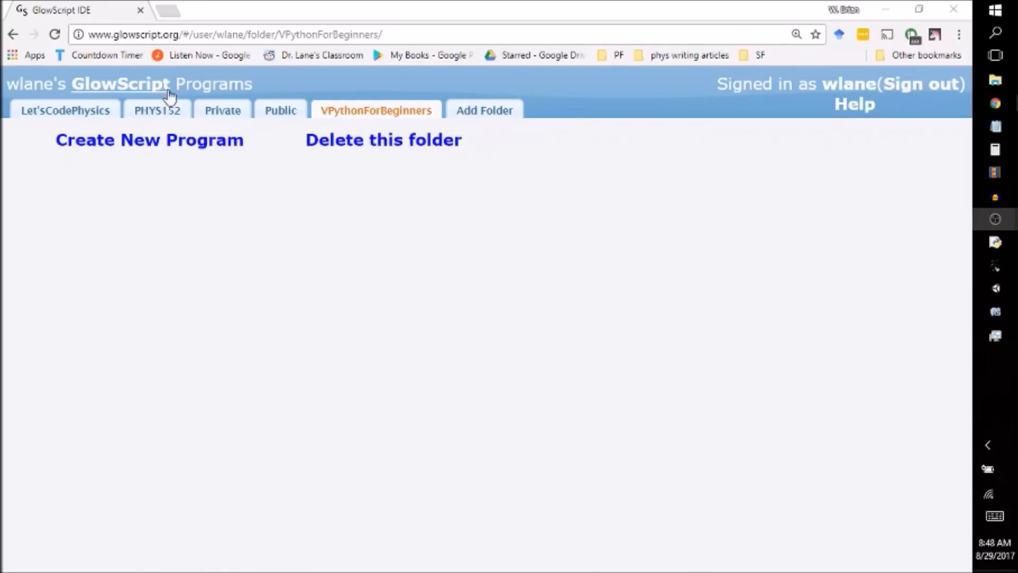
mouse_move(383, 139)
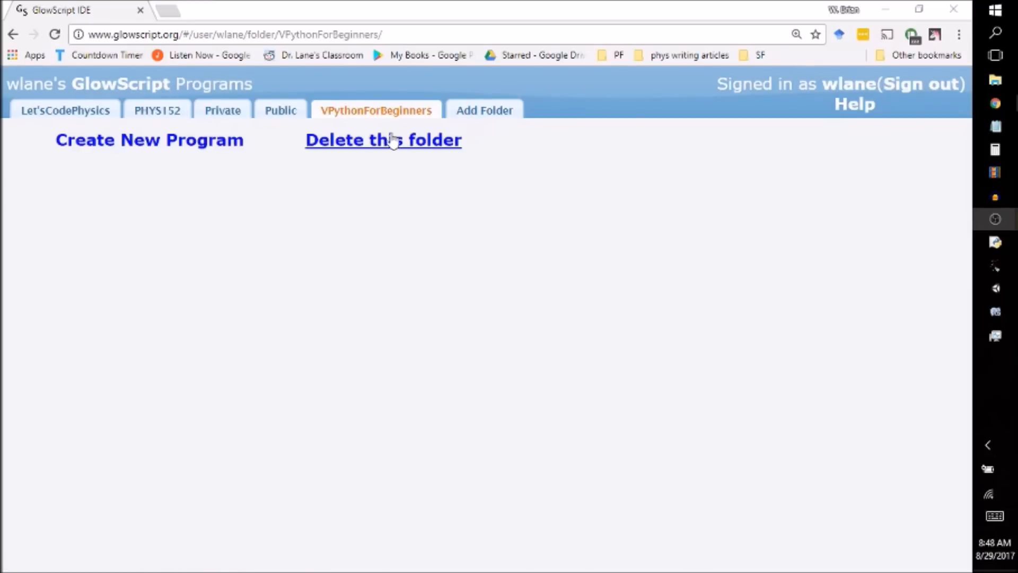
mouse_move(687, 434)
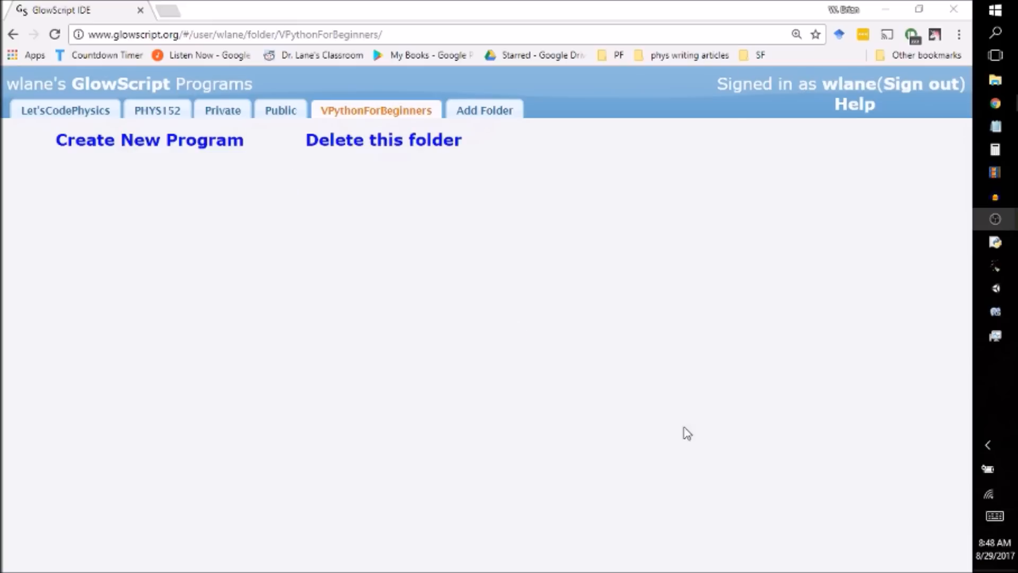
mouse_move(6, 317)
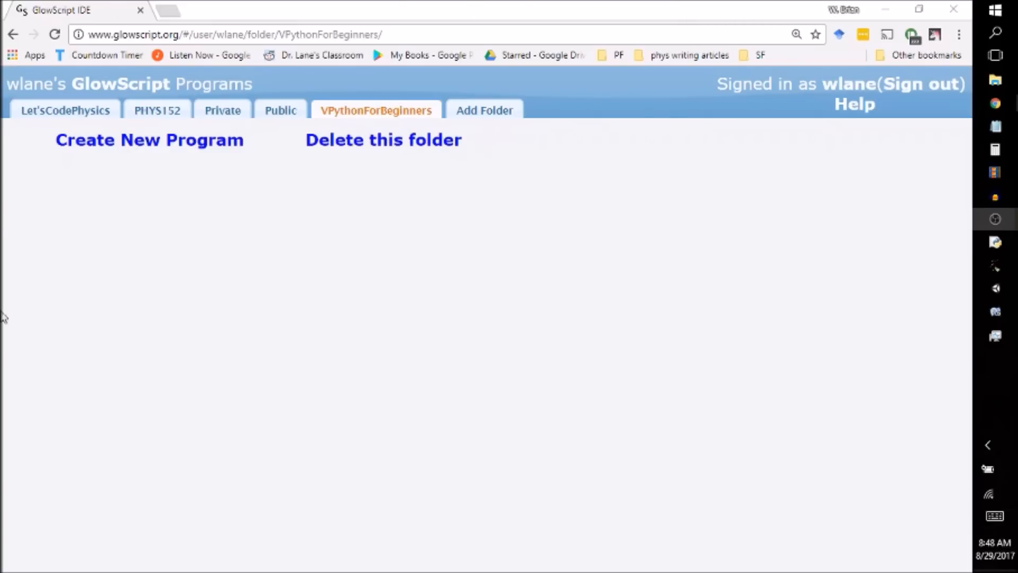
mouse_move(987, 445)
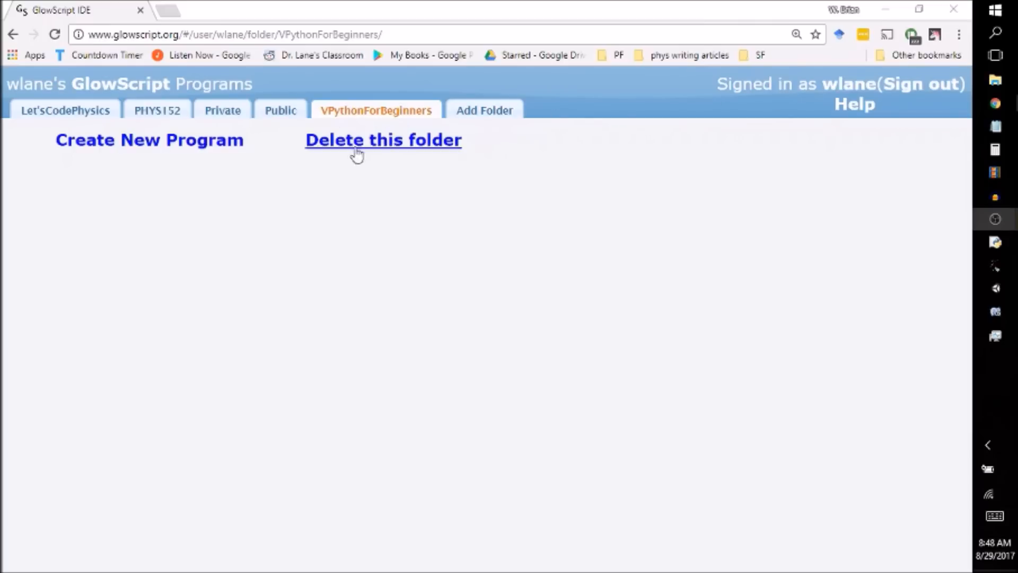
mouse_move(641, 286)
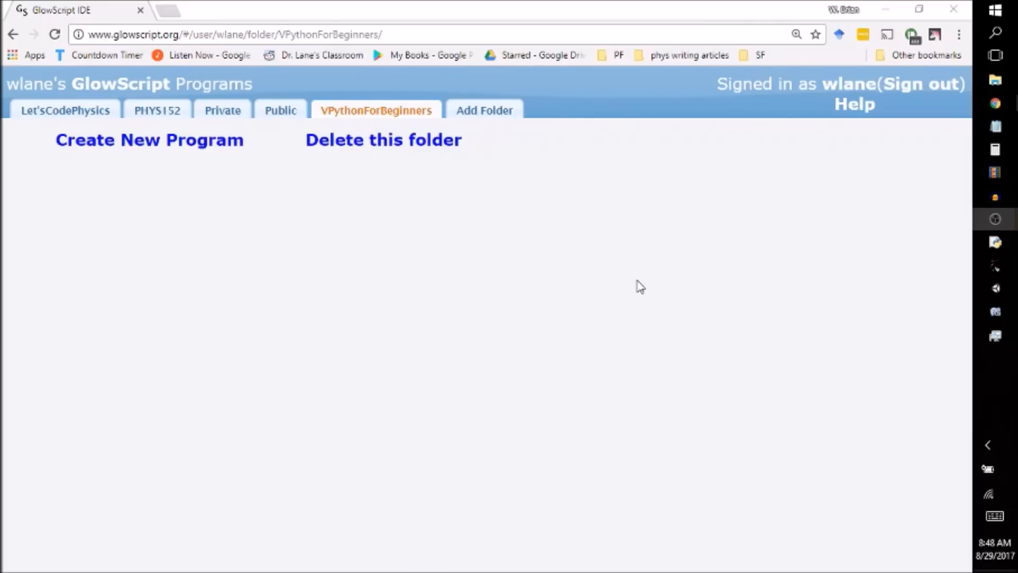
mouse_move(558, 176)
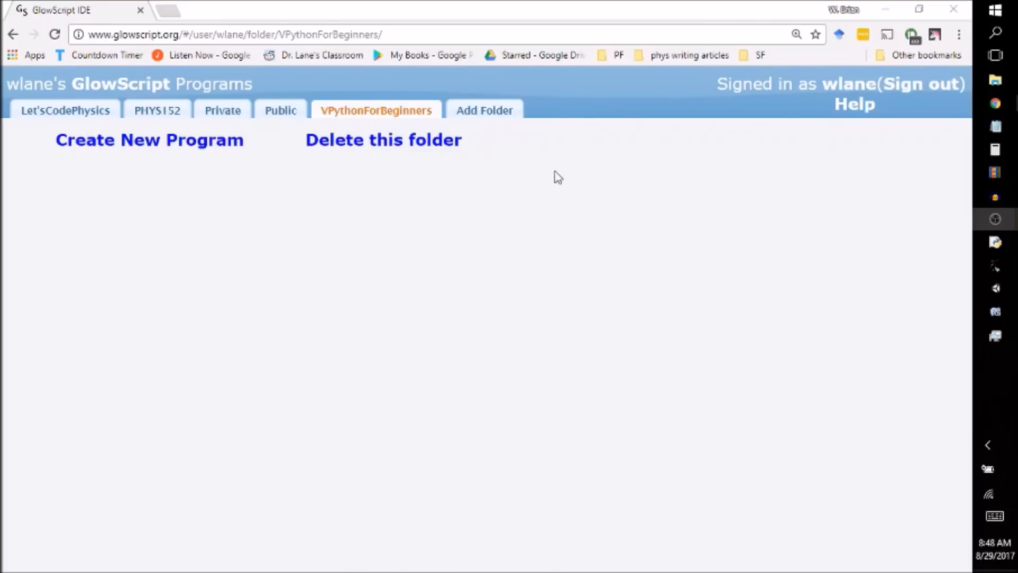
mouse_move(556, 170)
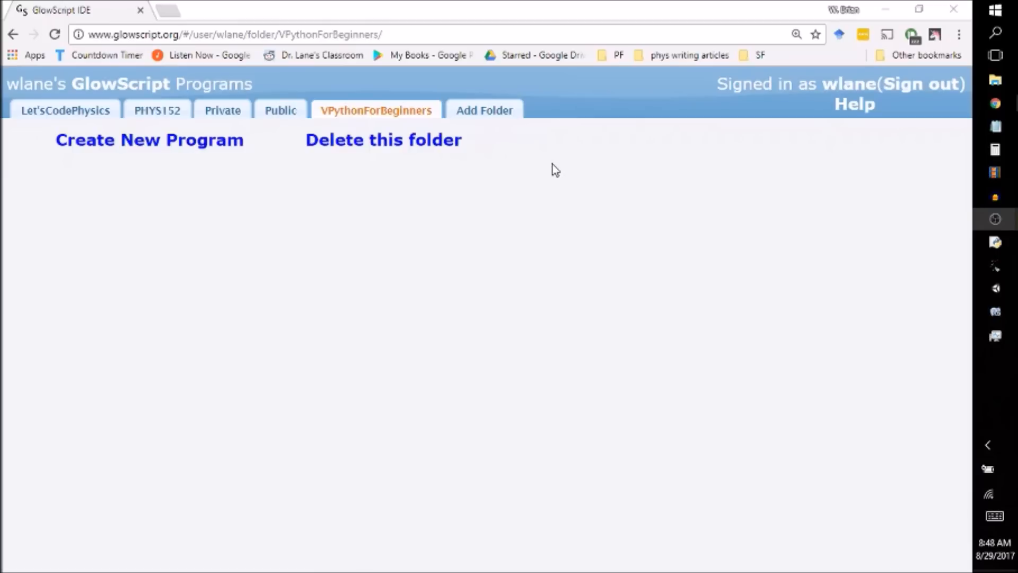
mouse_move(302, 217)
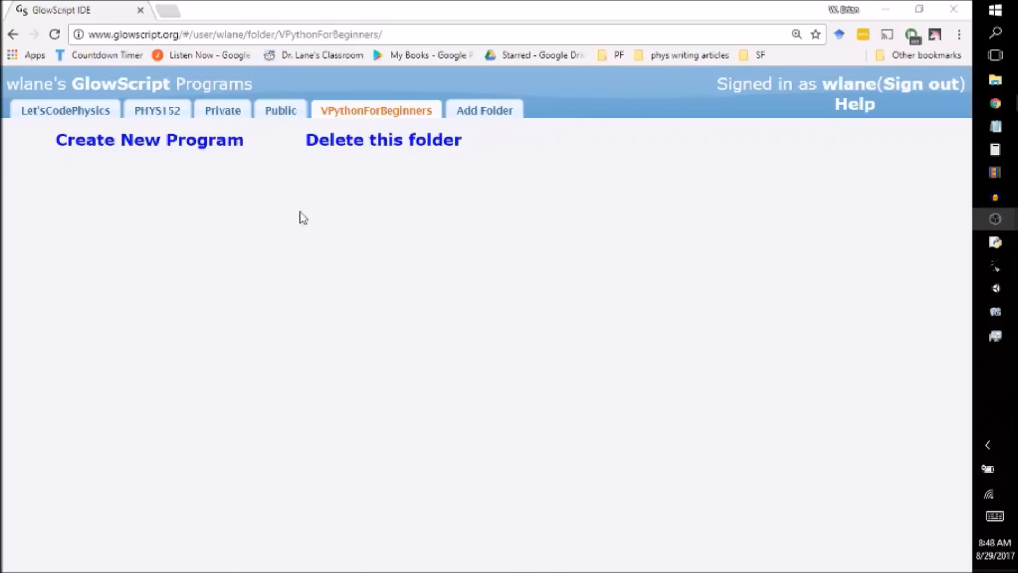
mouse_move(185, 255)
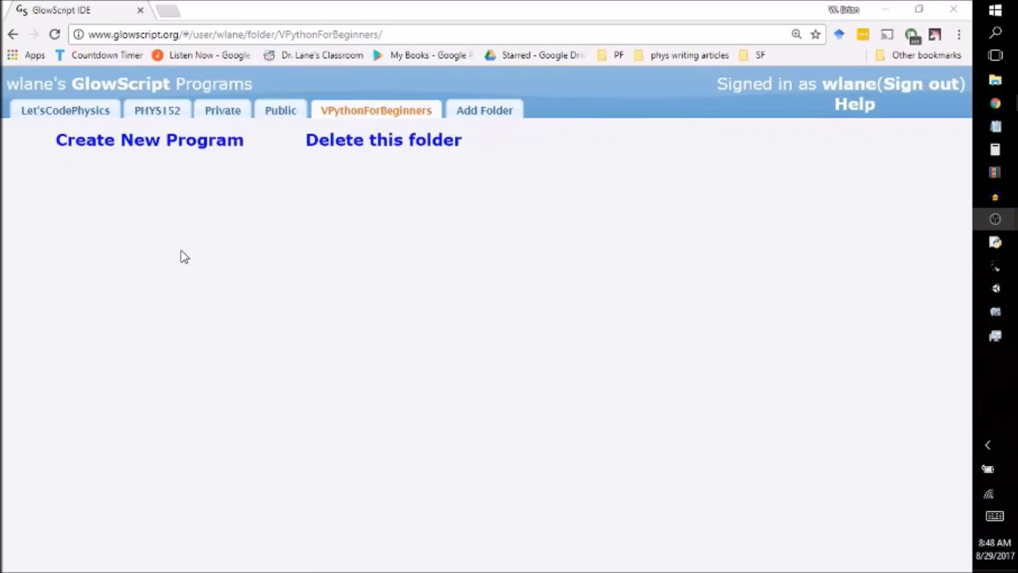
mouse_move(165, 235)
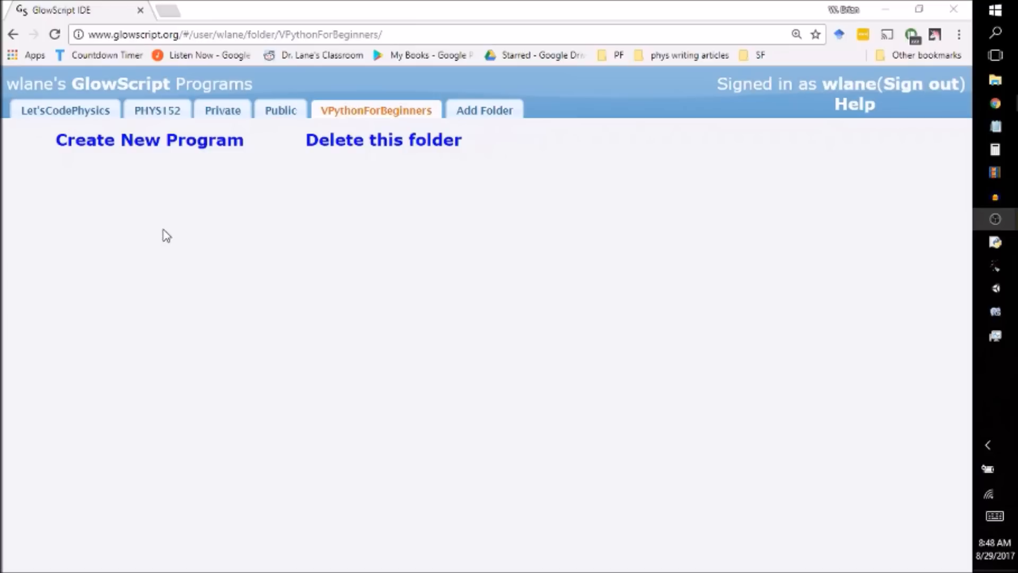
mouse_move(223, 110)
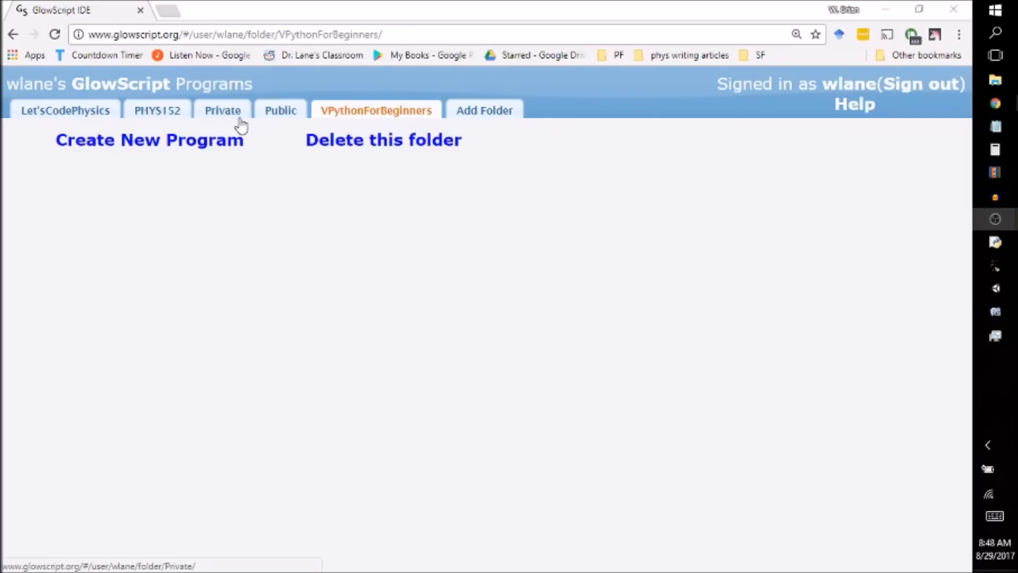
mouse_move(225, 124)
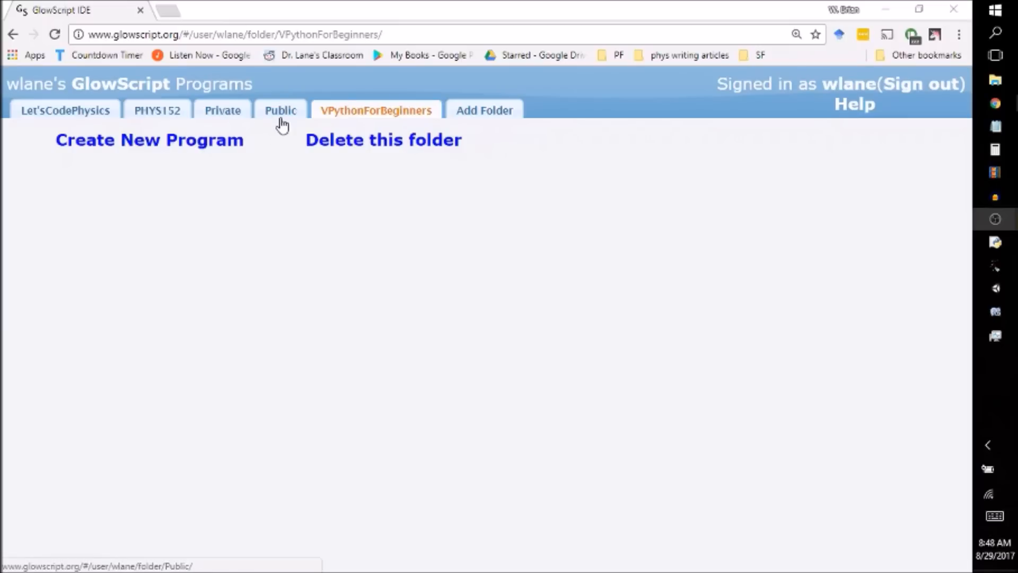
mouse_move(281, 125)
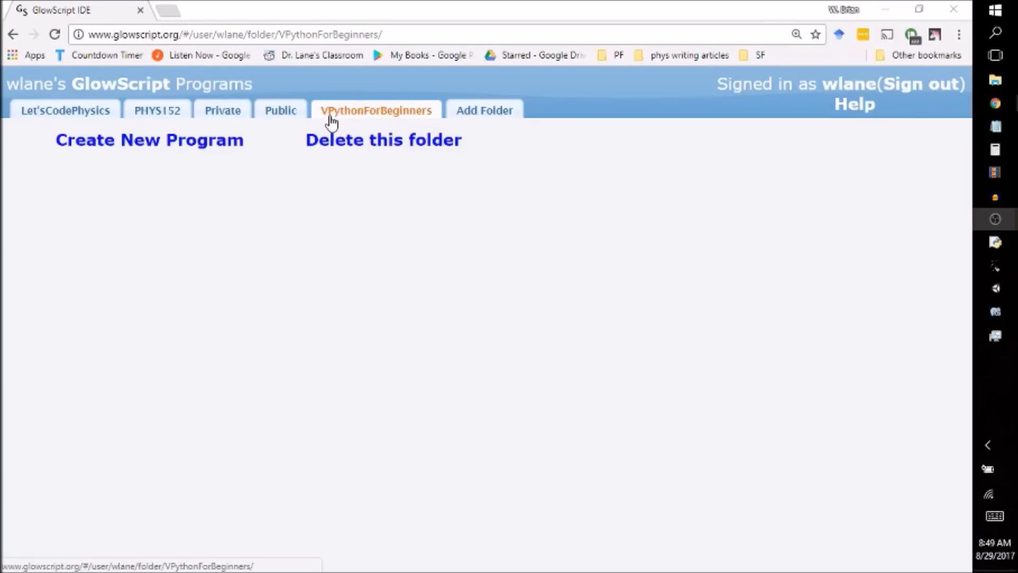
mouse_move(239, 209)
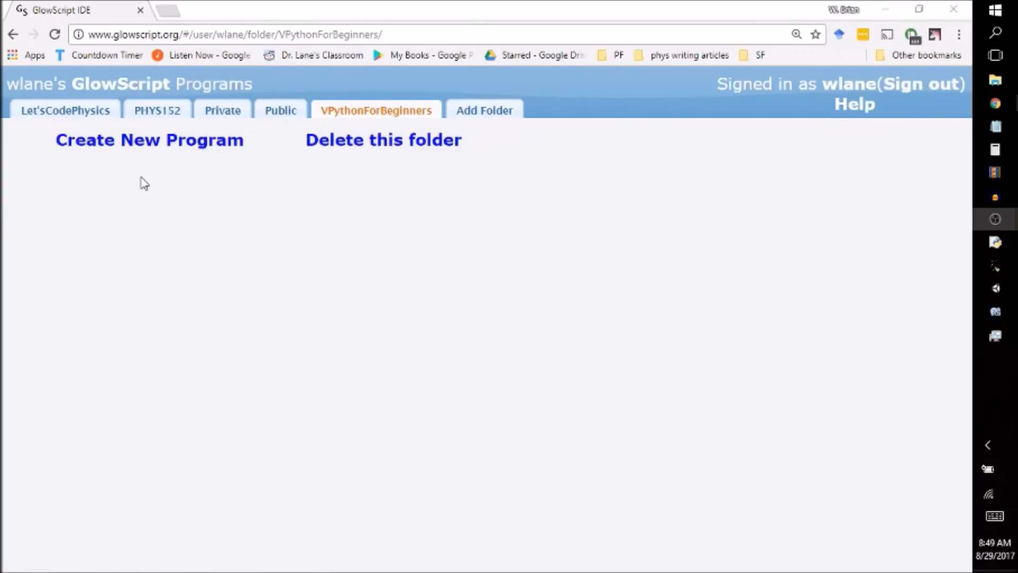
mouse_move(336, 226)
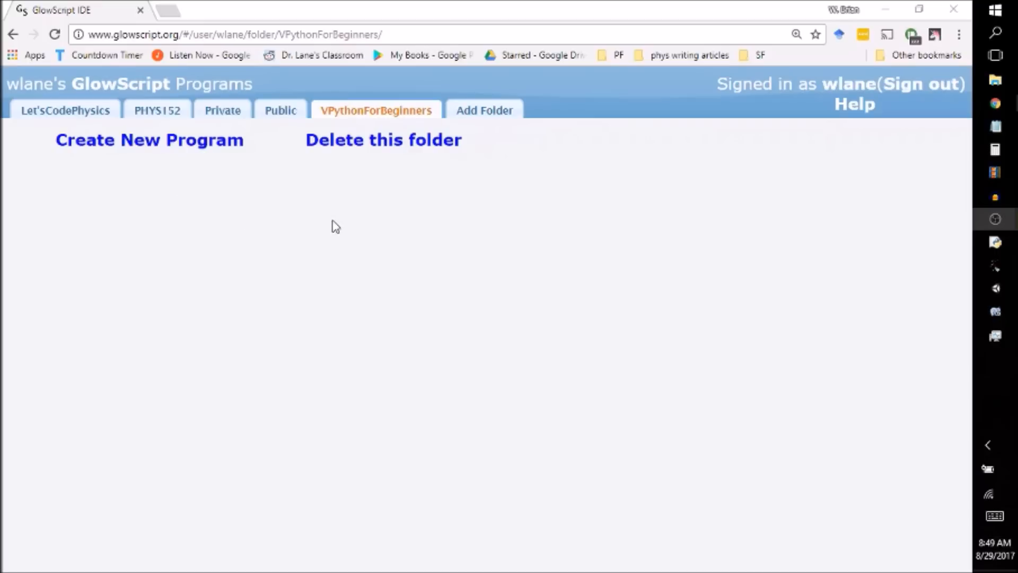
mouse_move(337, 193)
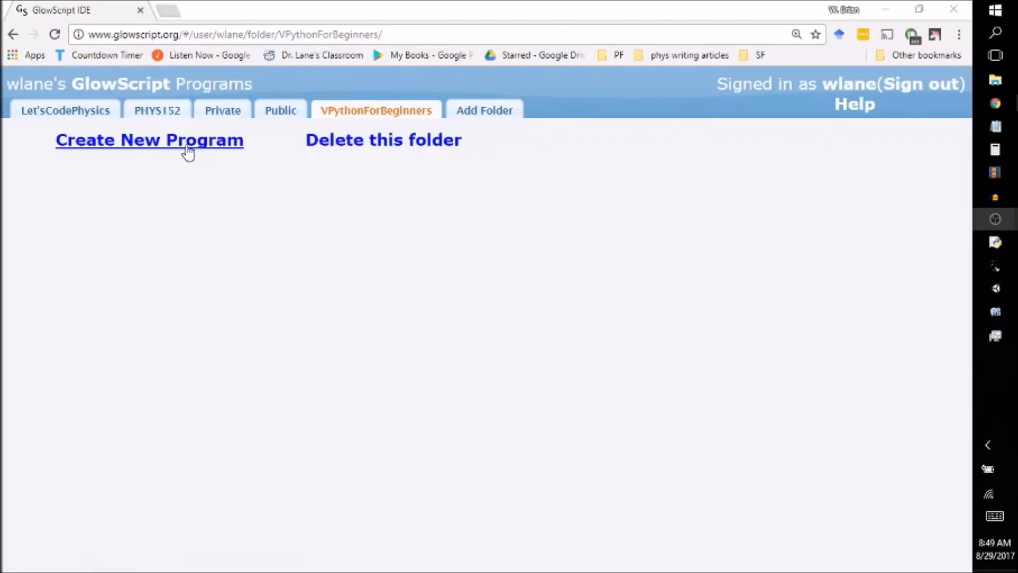
Create a program named 'Our First VPython Program' in the VPythonForBeginners folder.
click(150, 139)
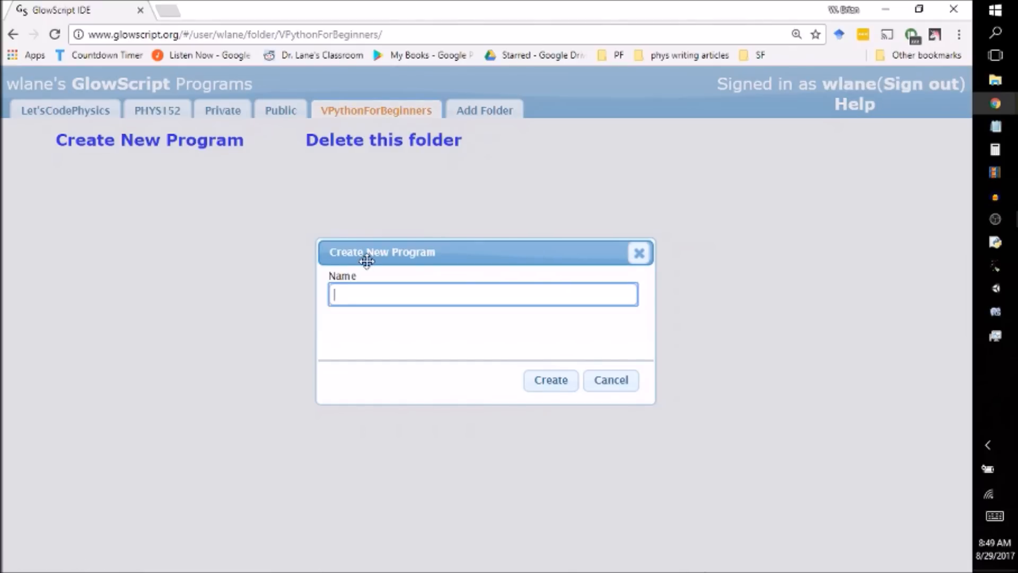
text(our fir)
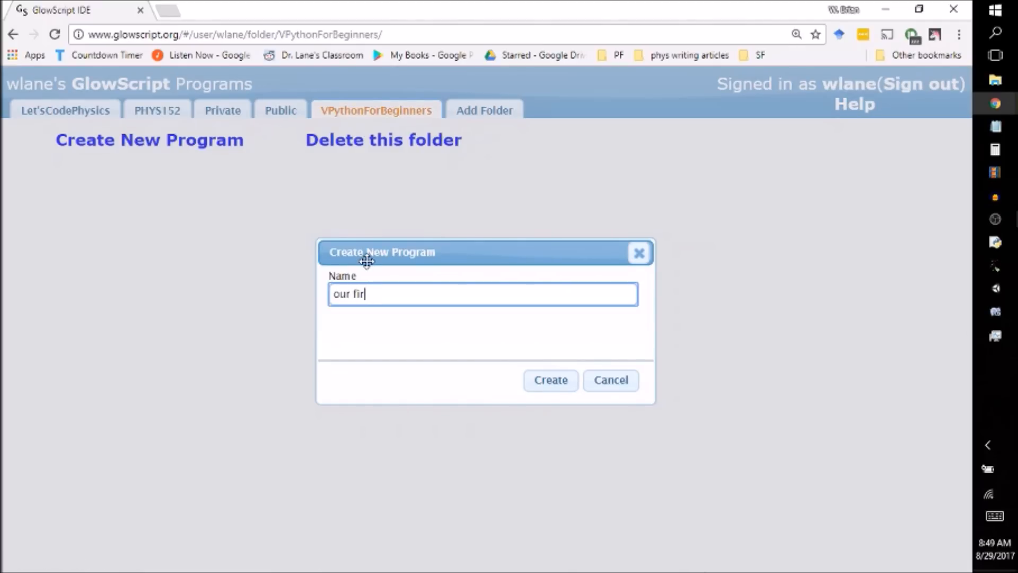
key(ctrl+a)
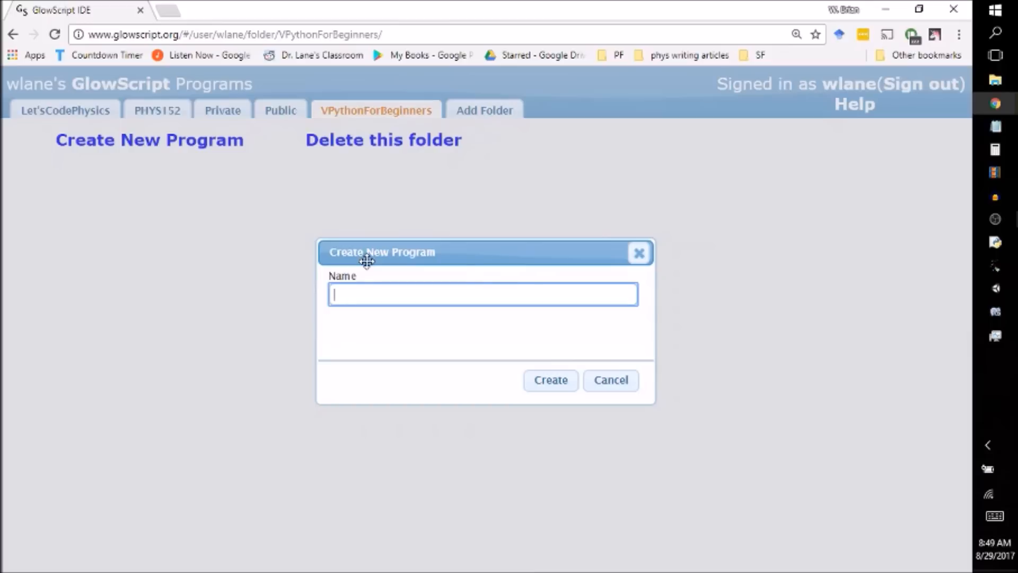
text(Our First VP)
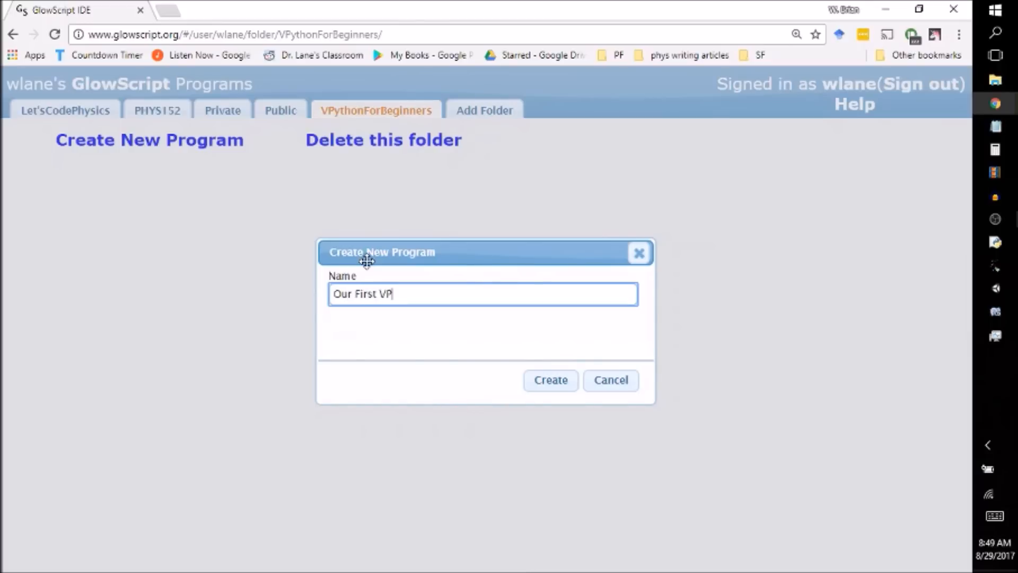
text(ython Program)
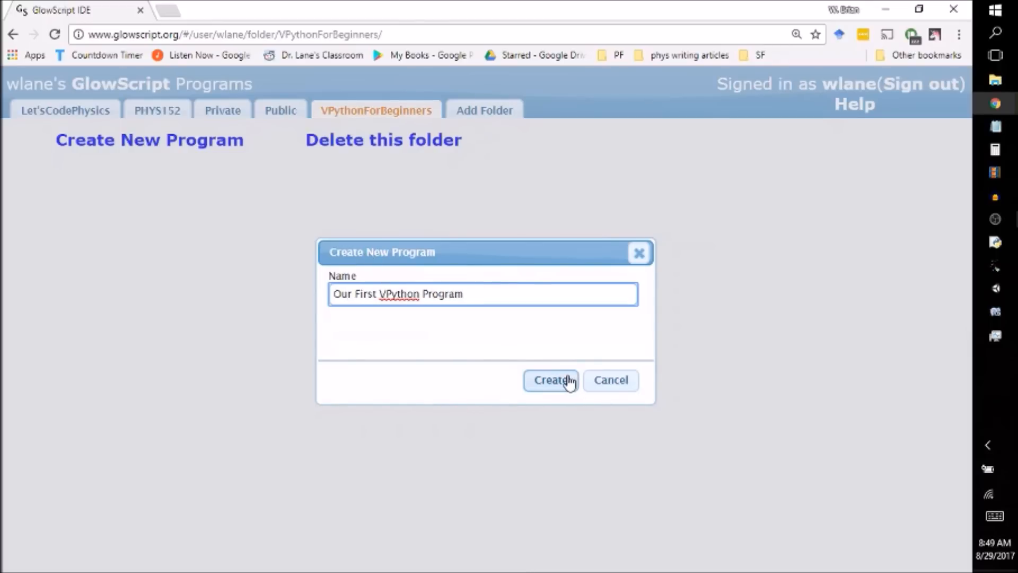
click(550, 380)
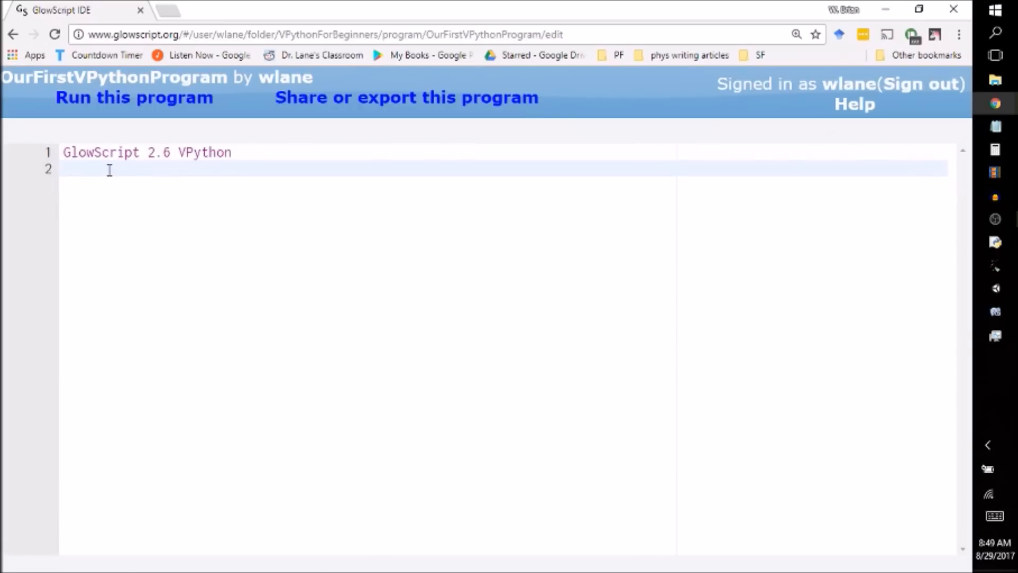
mouse_move(439, 328)
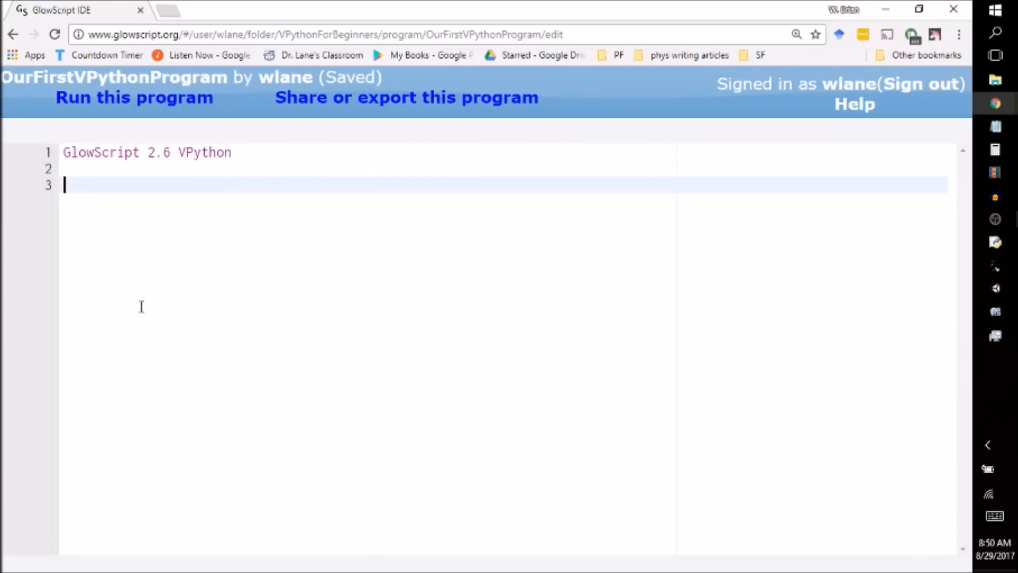
Write print( "hello" ) on line 3 and save the program.
text(print)
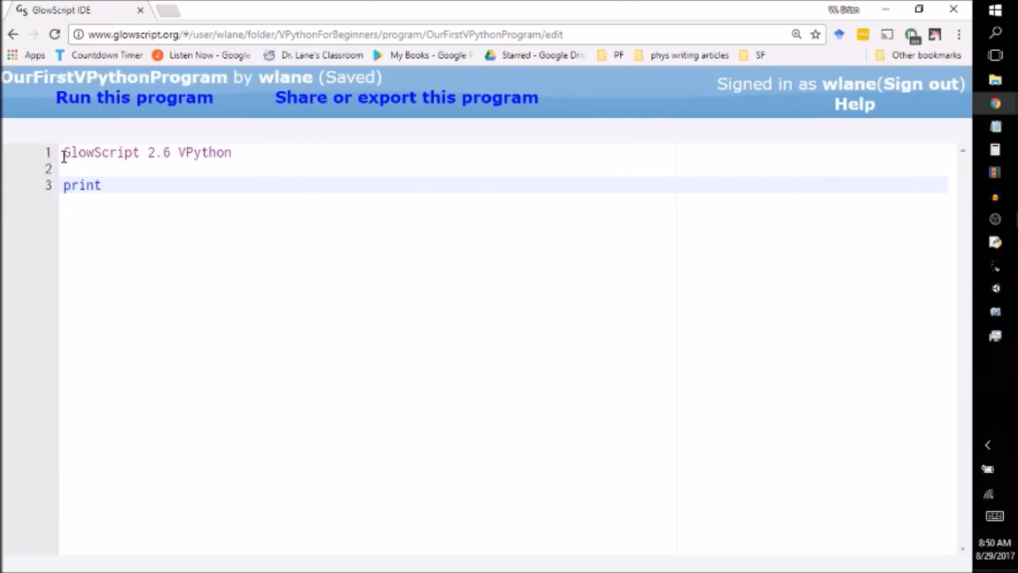
click(107, 185)
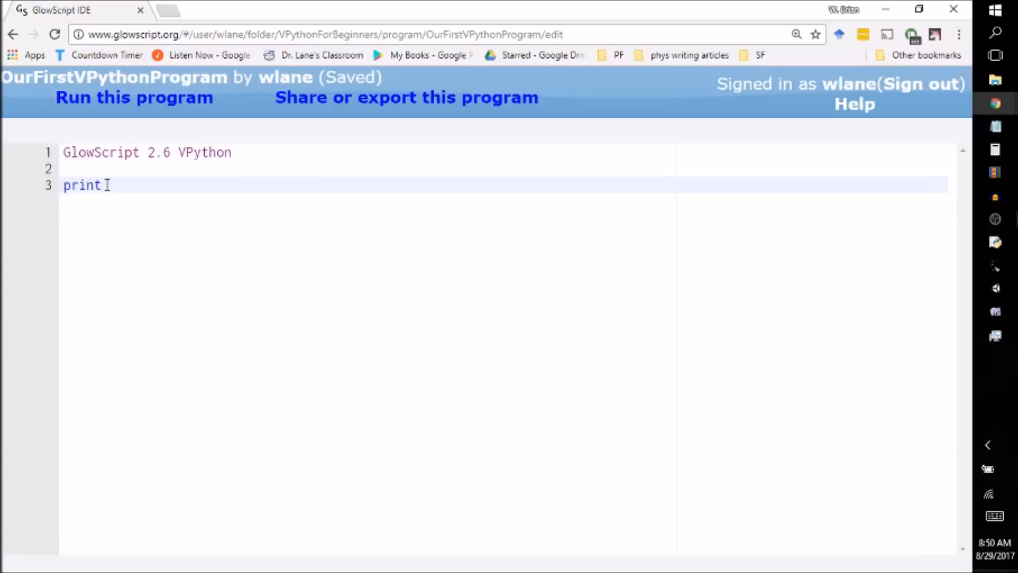
click(62, 185)
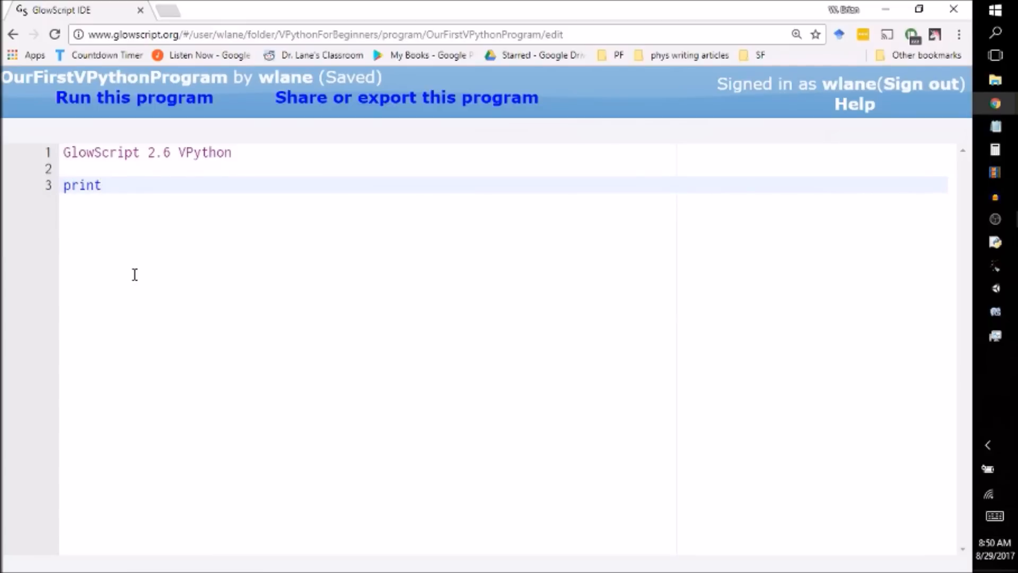
text(()
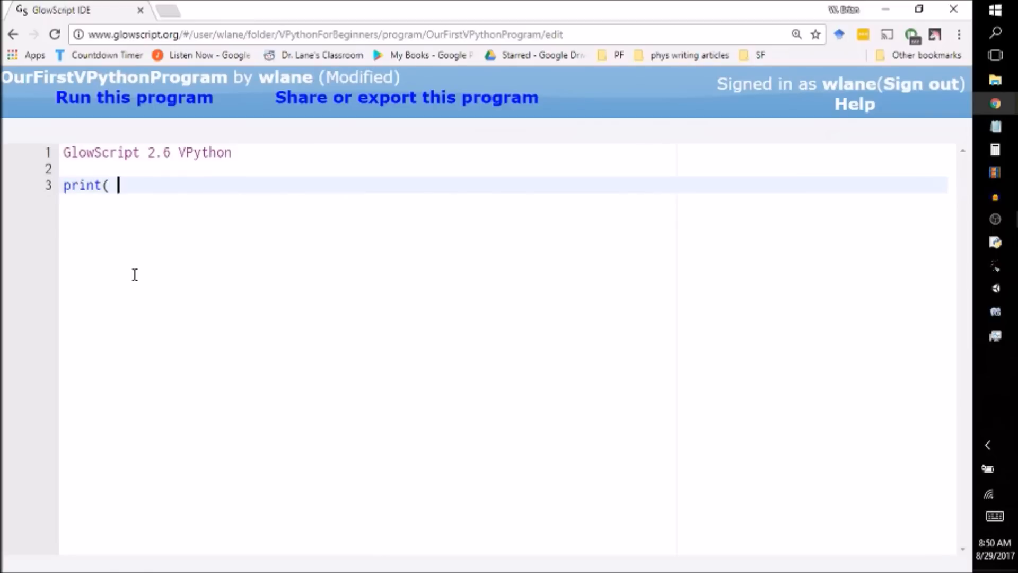
key(ctrl+s)
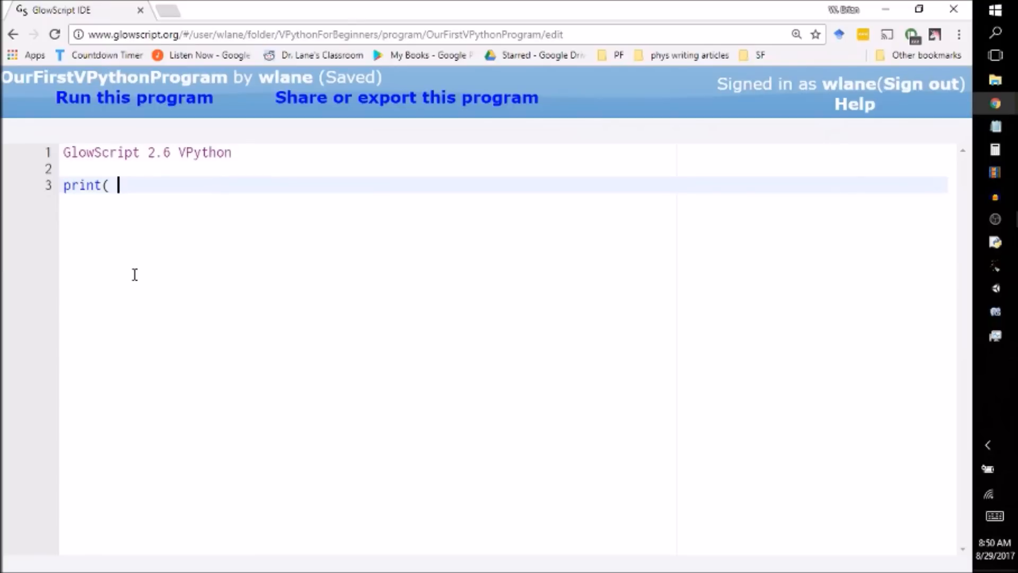
text(hello)
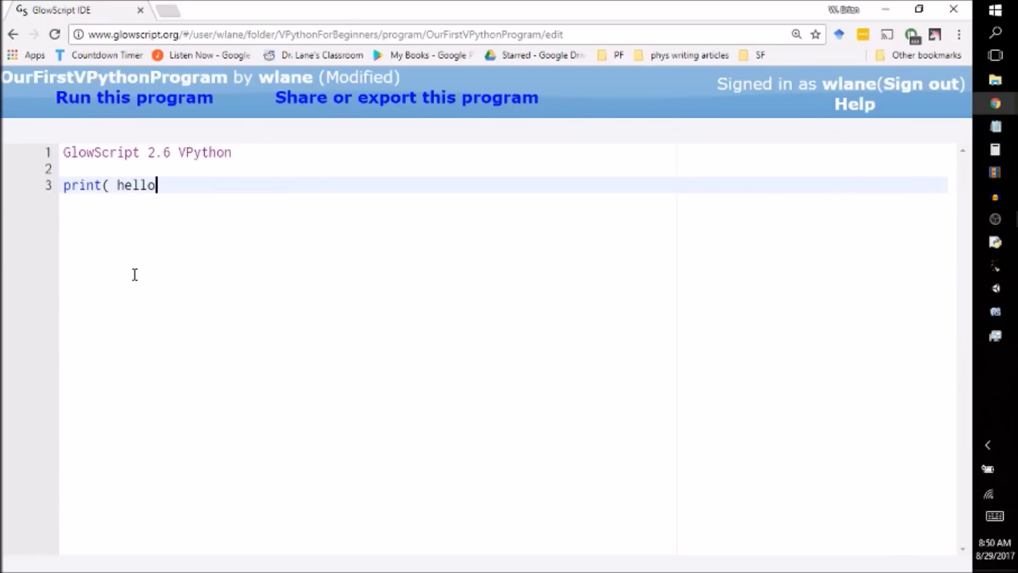
text())
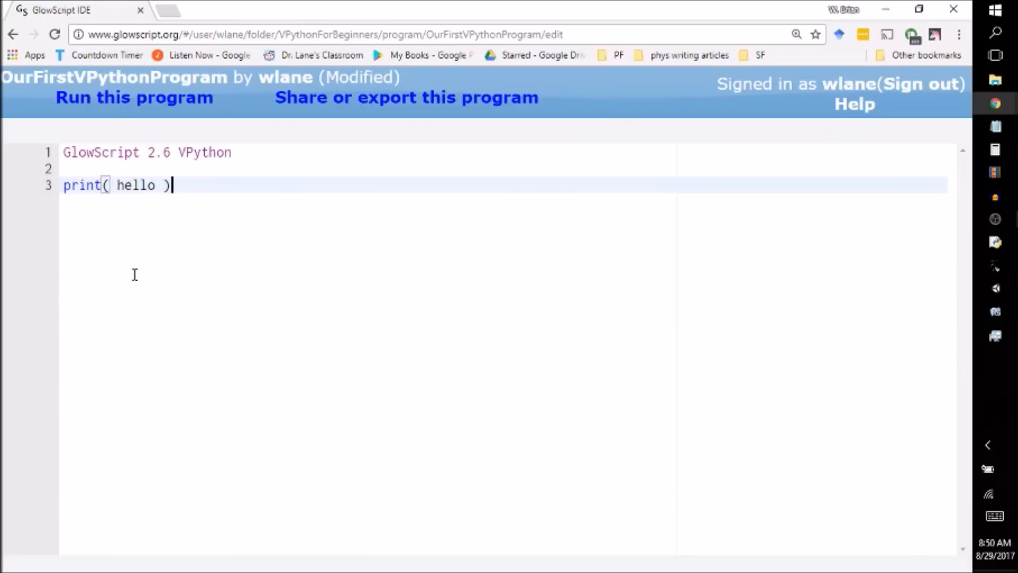
key(ctrl+s)
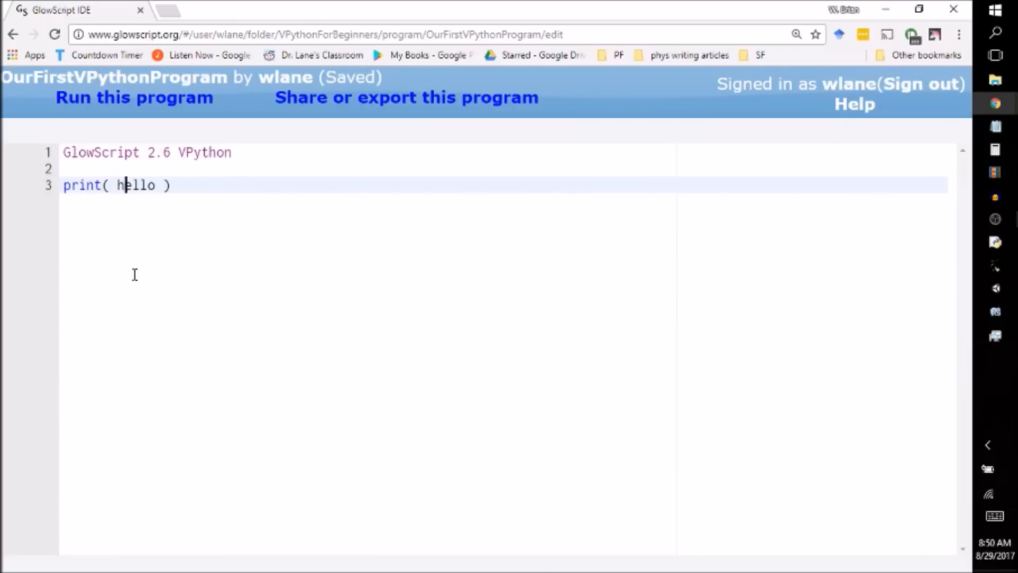
click(117, 185)
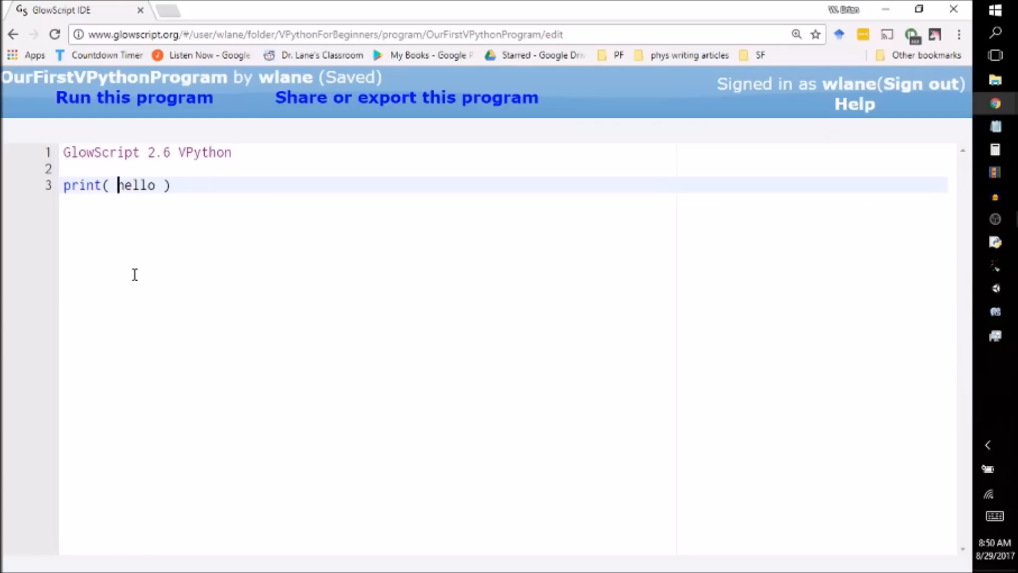
text(")
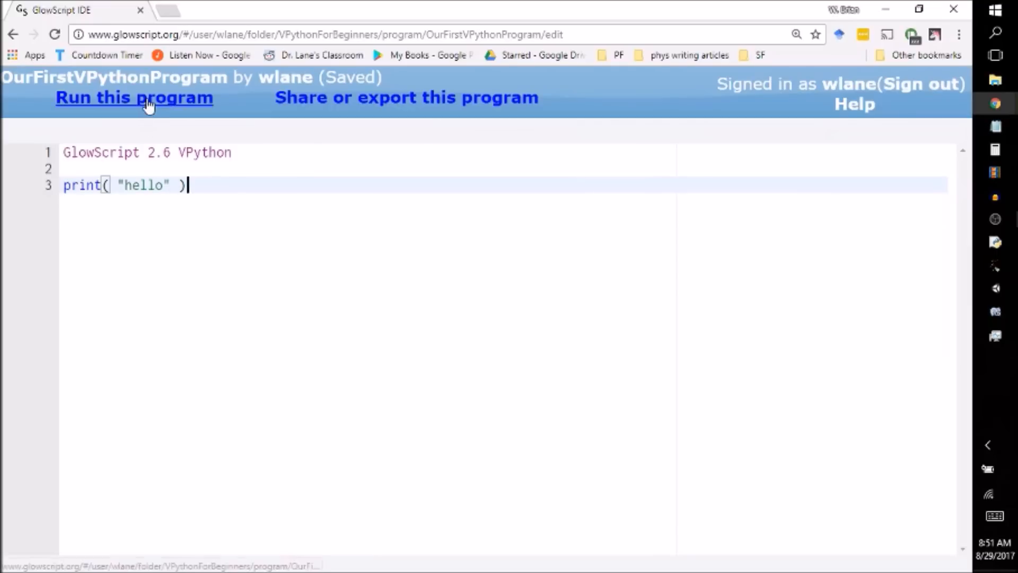
mouse_move(135, 98)
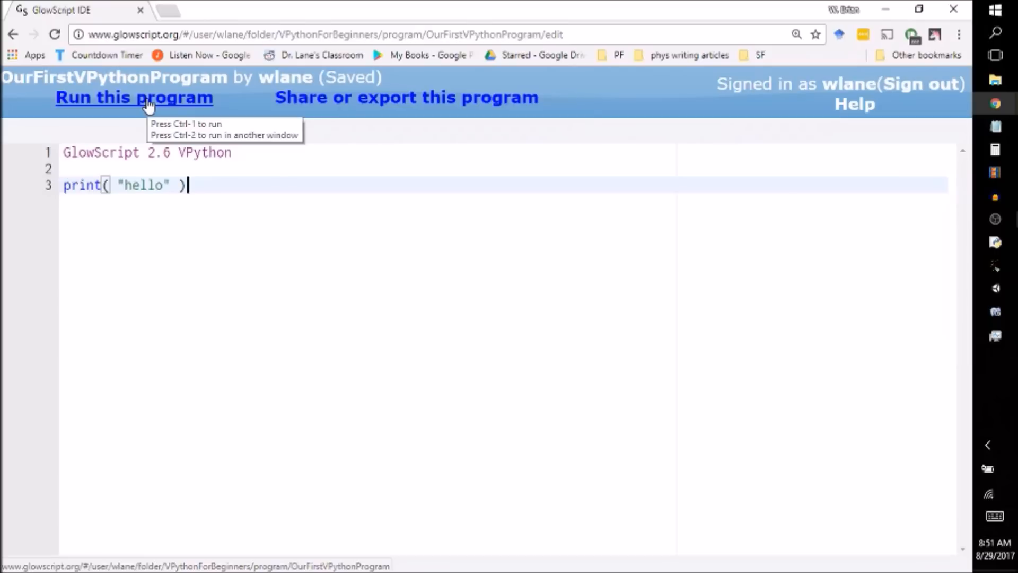
mouse_move(137, 98)
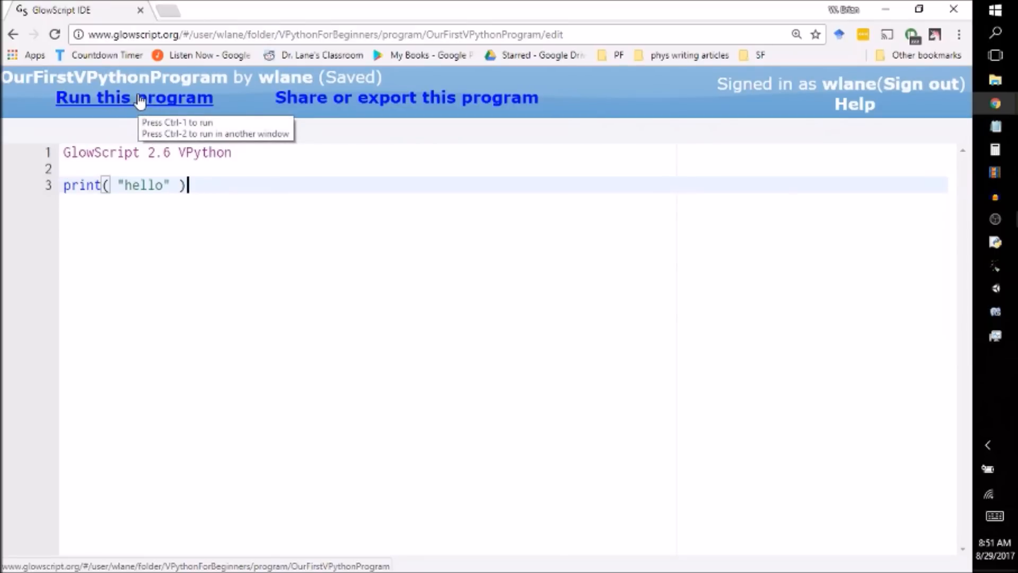
click(134, 97)
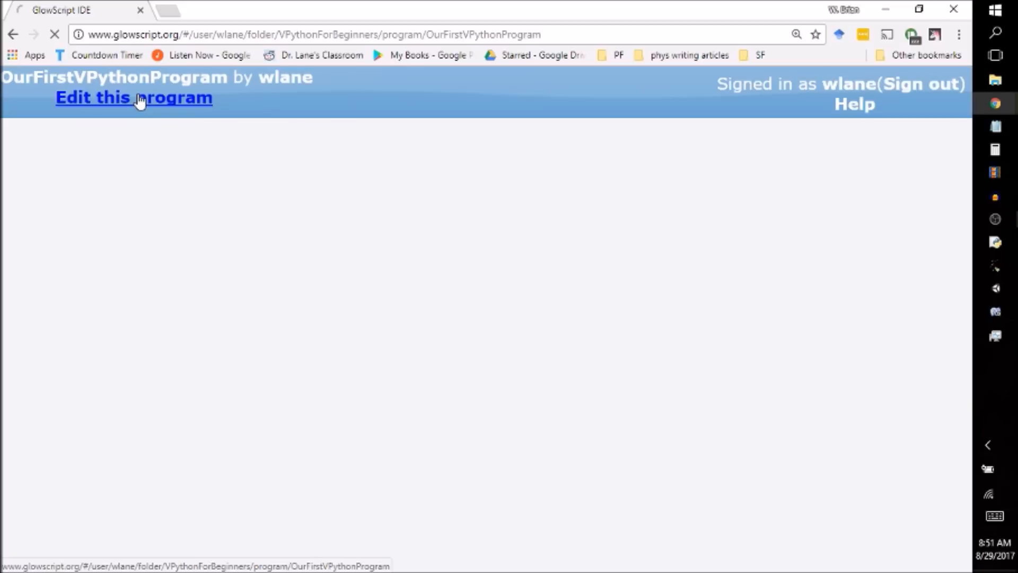
click(133, 97)
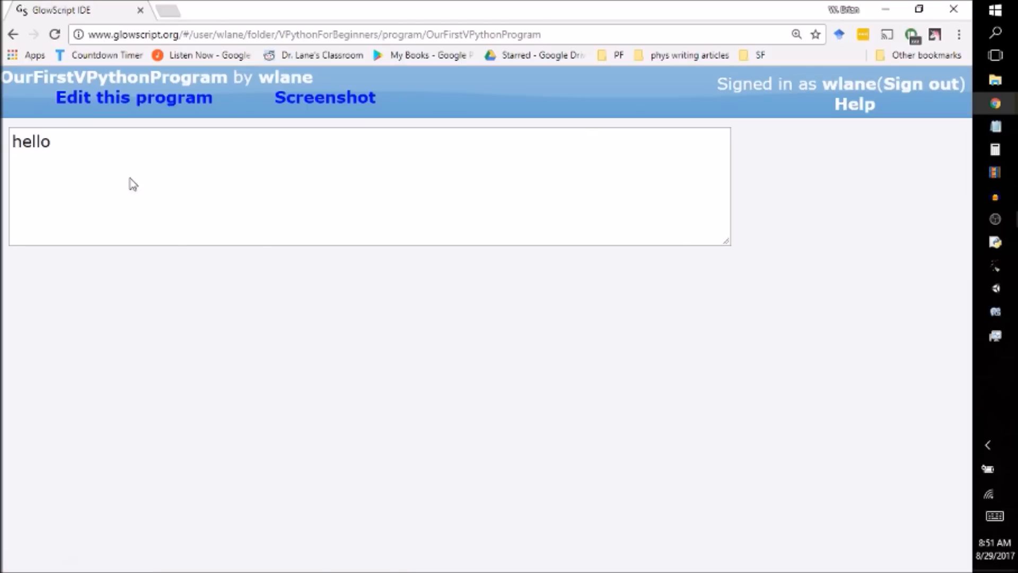
mouse_move(55, 150)
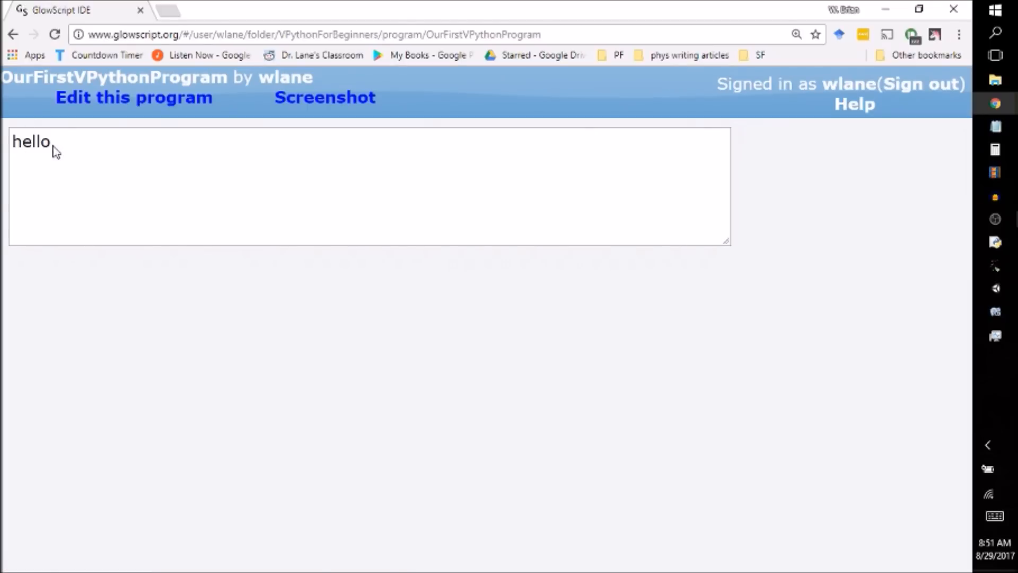
click(107, 154)
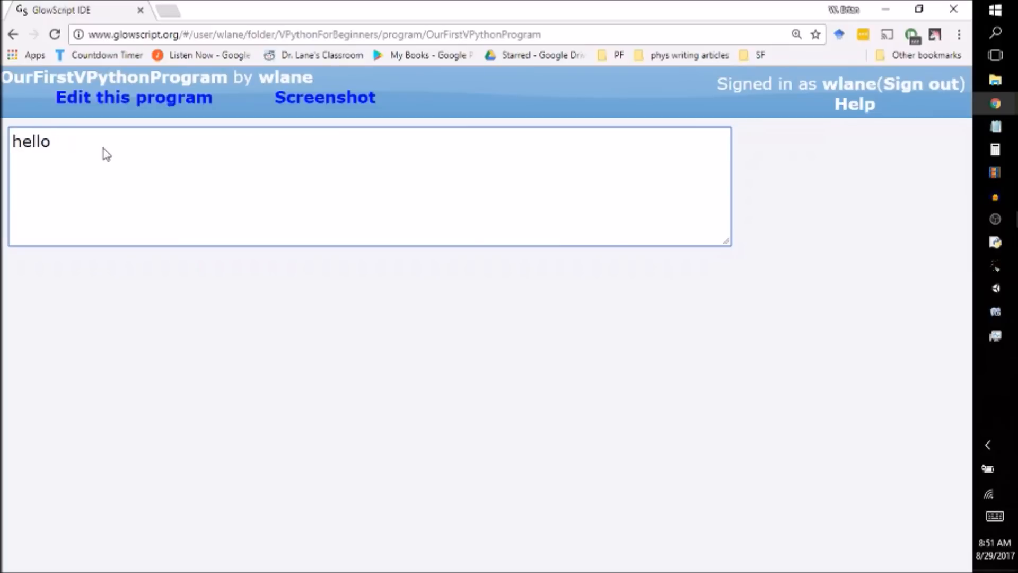
click(133, 97)
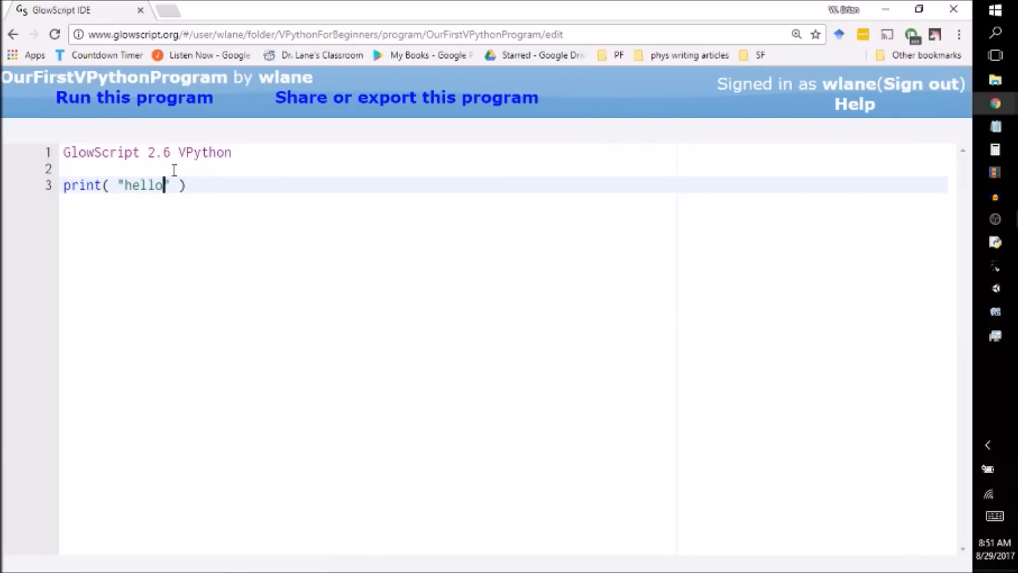
Extend the greeting with ', Brian! :-)', run the program, and return to the code.
text(, Brian!)
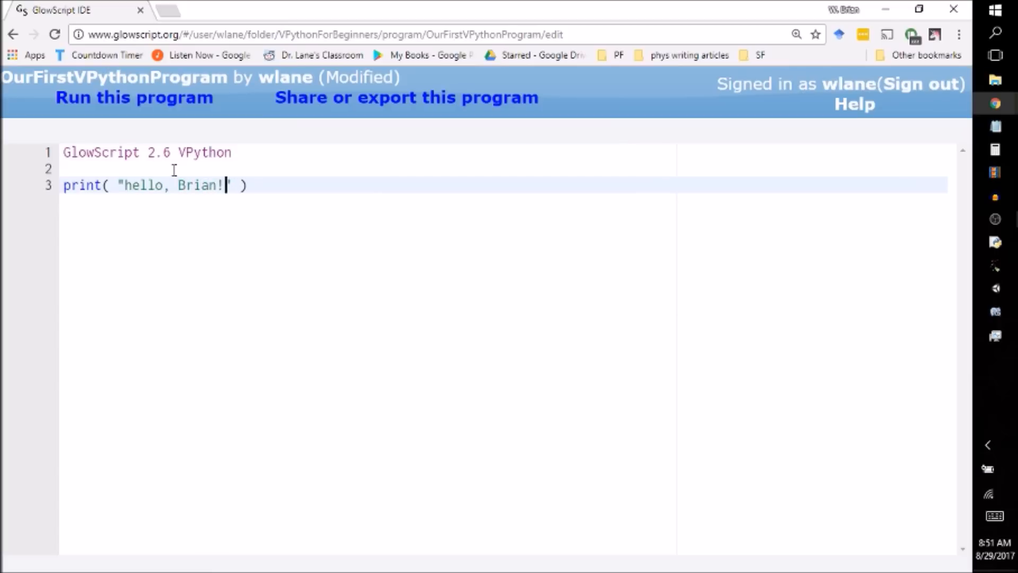
text(:-))
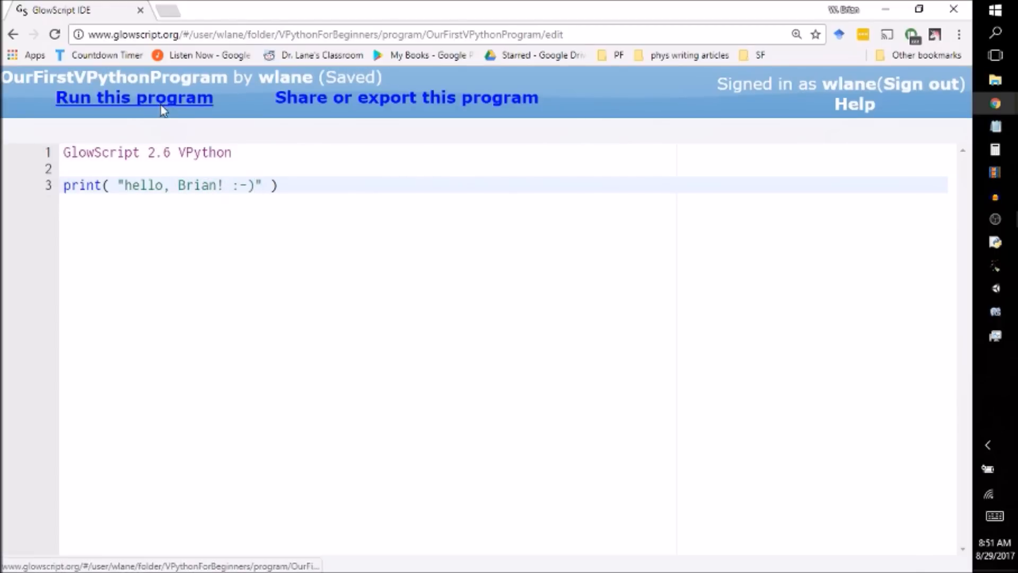
click(133, 97)
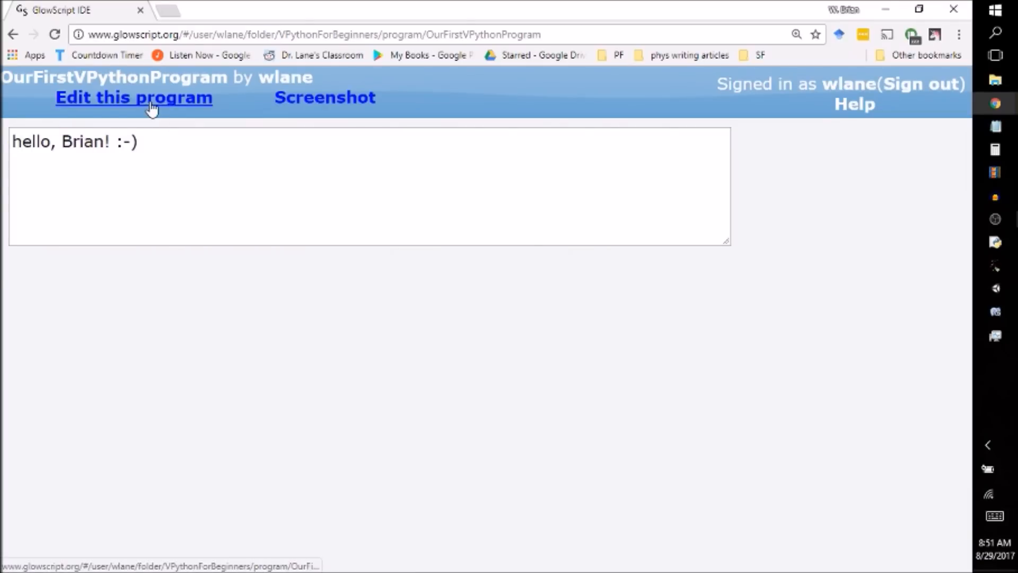
click(134, 97)
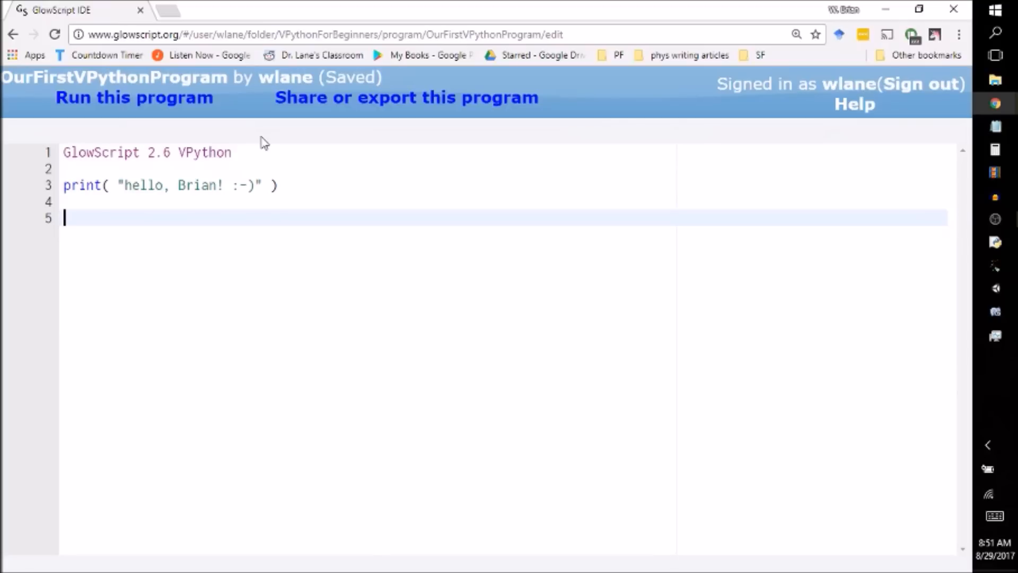
mouse_move(57, 214)
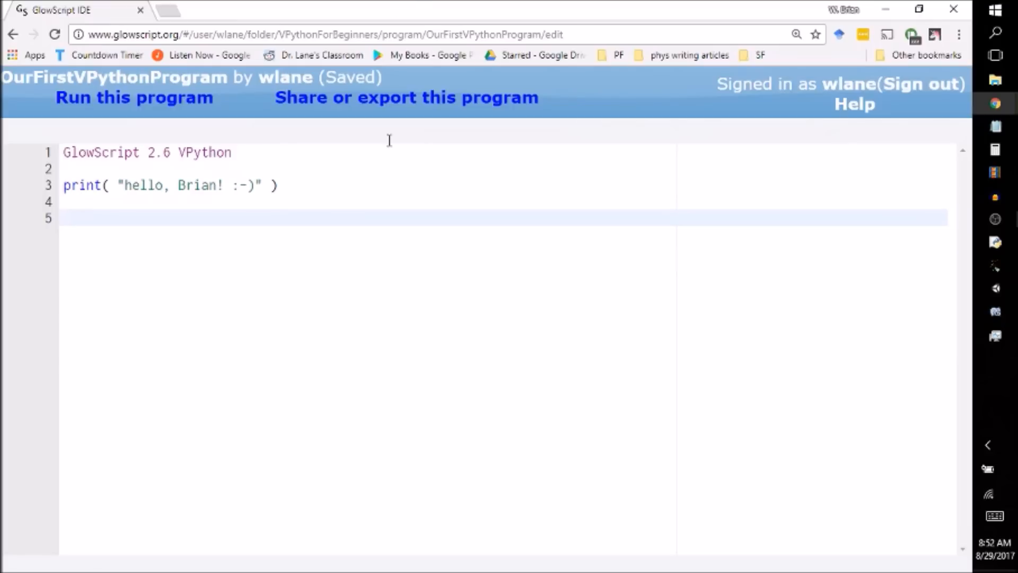
mouse_move(415, 6)
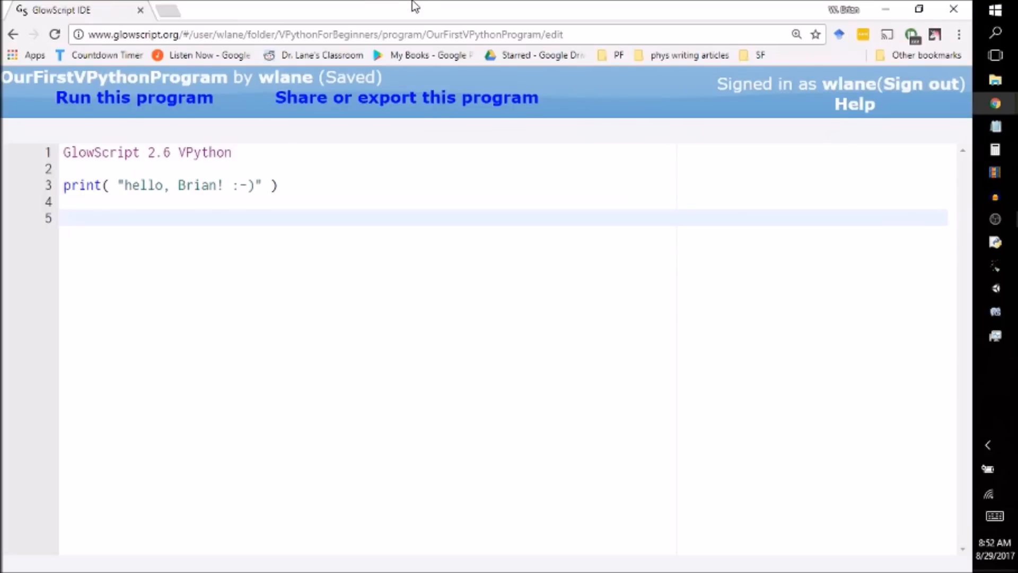
Add a print(5+2) line and run the program to see 7.
text(print()
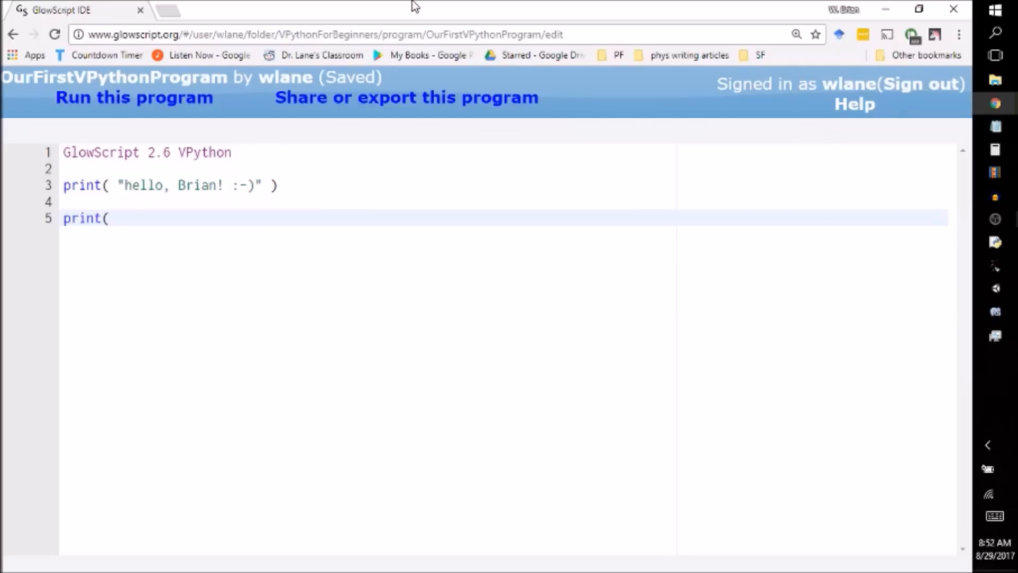
click(117, 218)
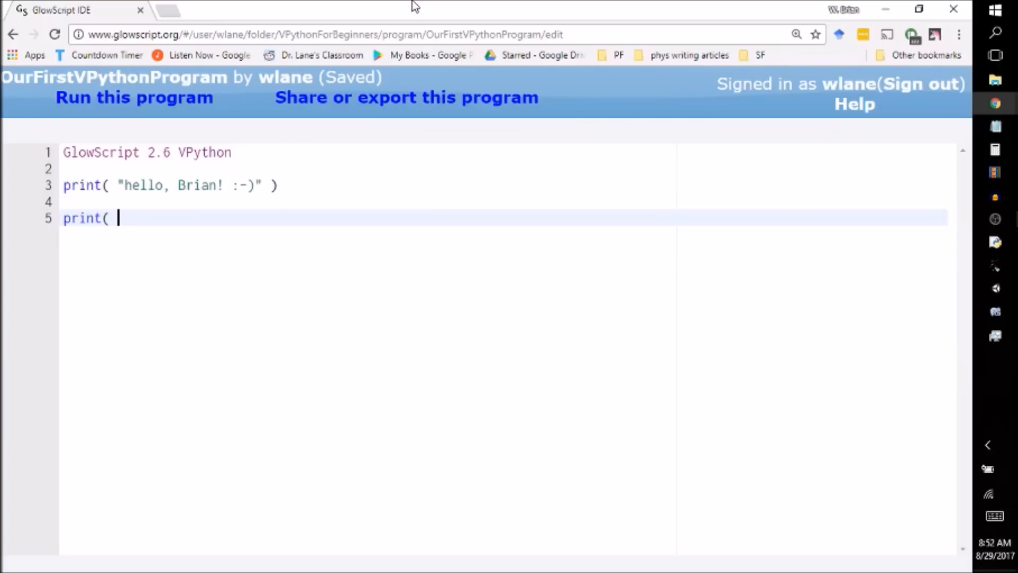
text(5+2)
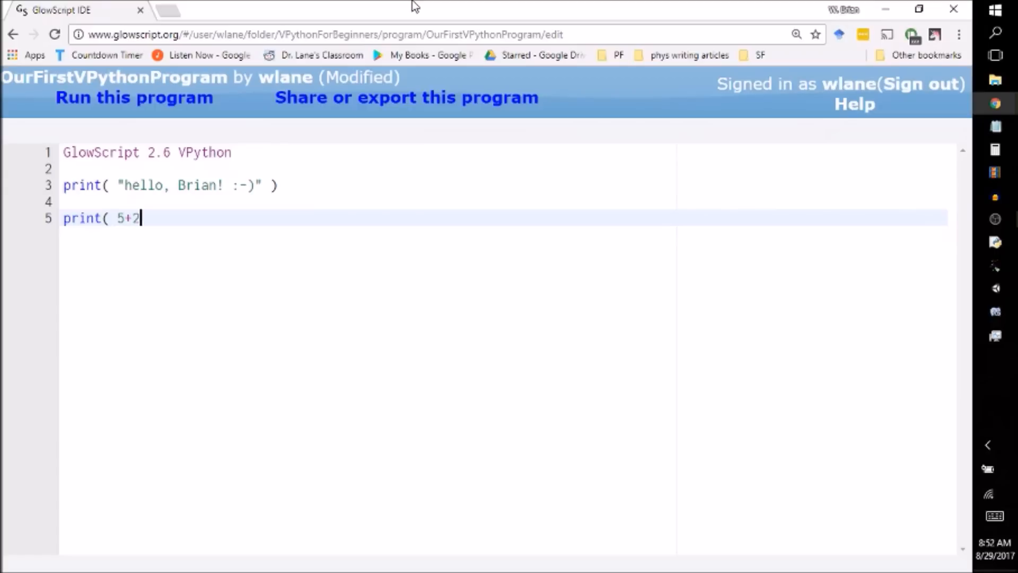
text())
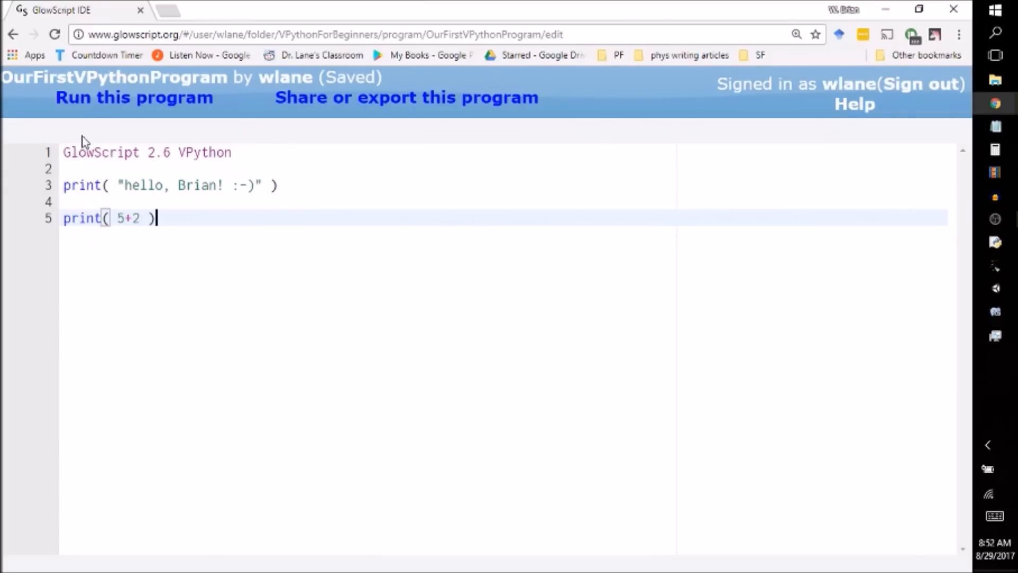
click(134, 96)
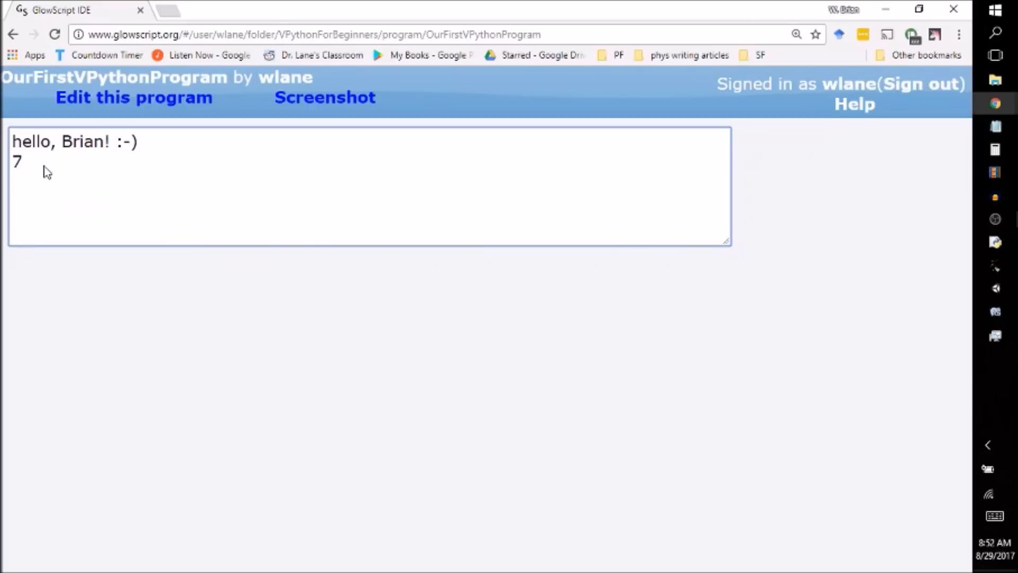
mouse_move(24, 133)
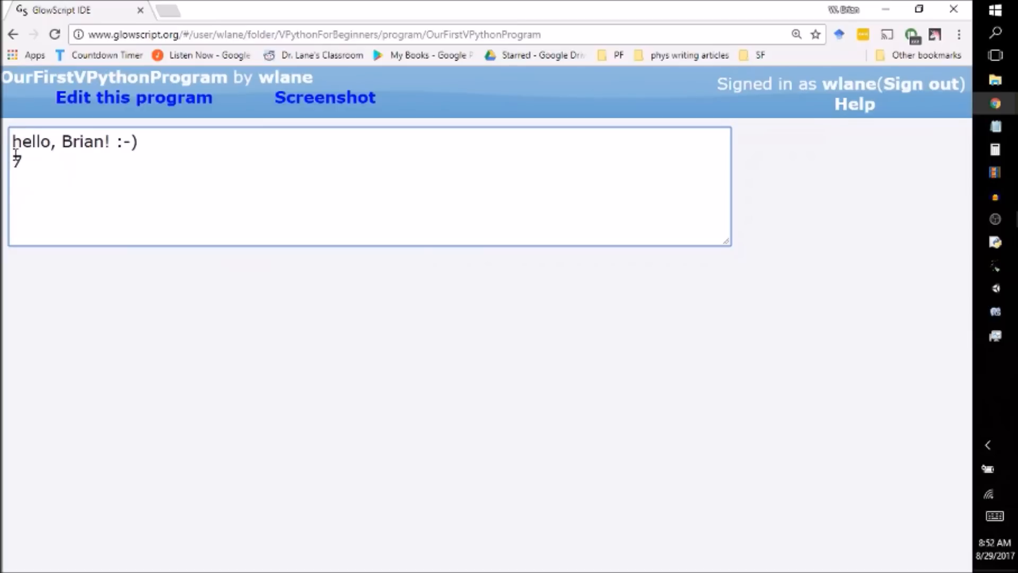
Change the arithmetic to (5+2)/3, save, and run it to get 2.33333.
click(134, 98)
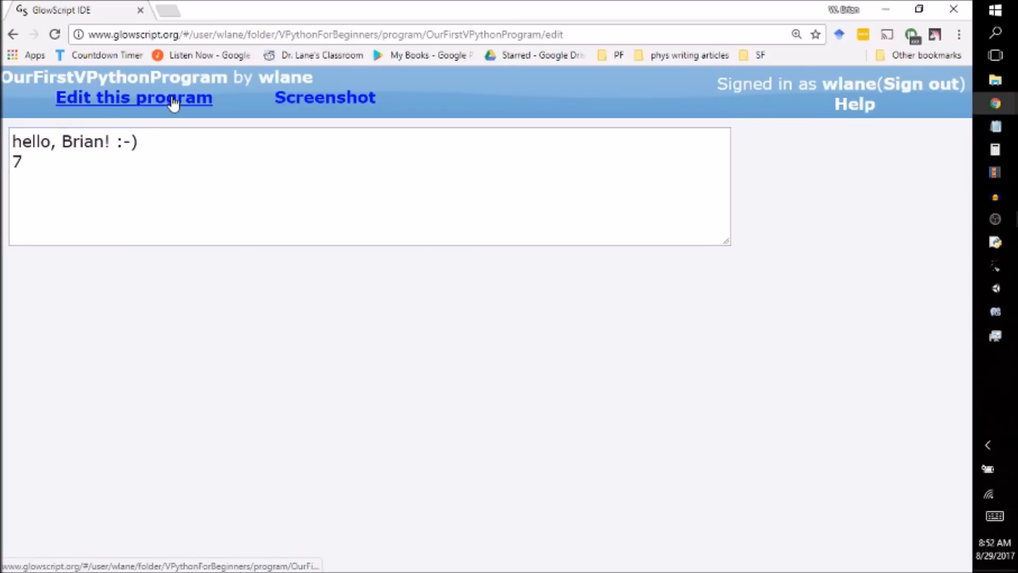
click(134, 98)
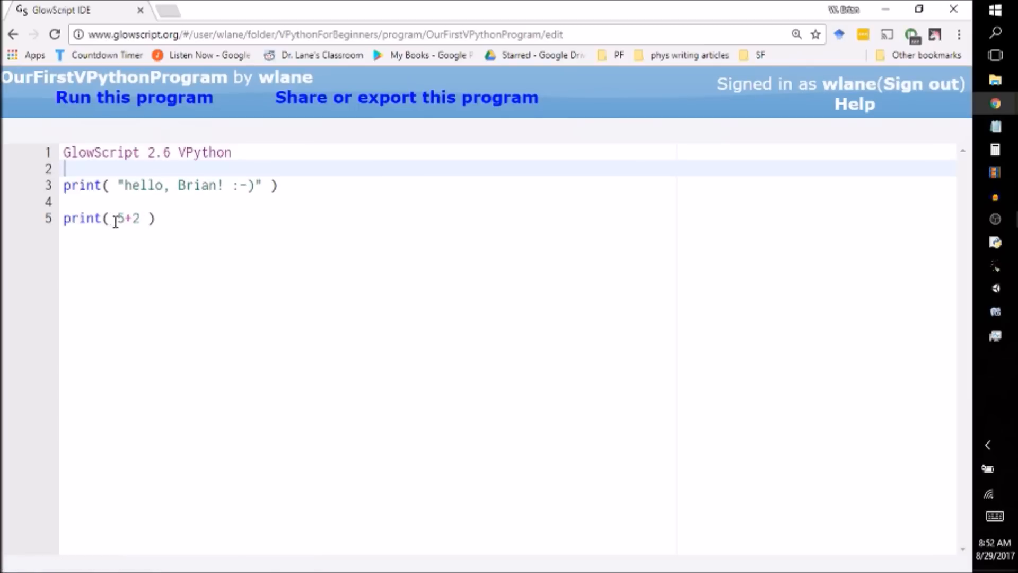
text(()
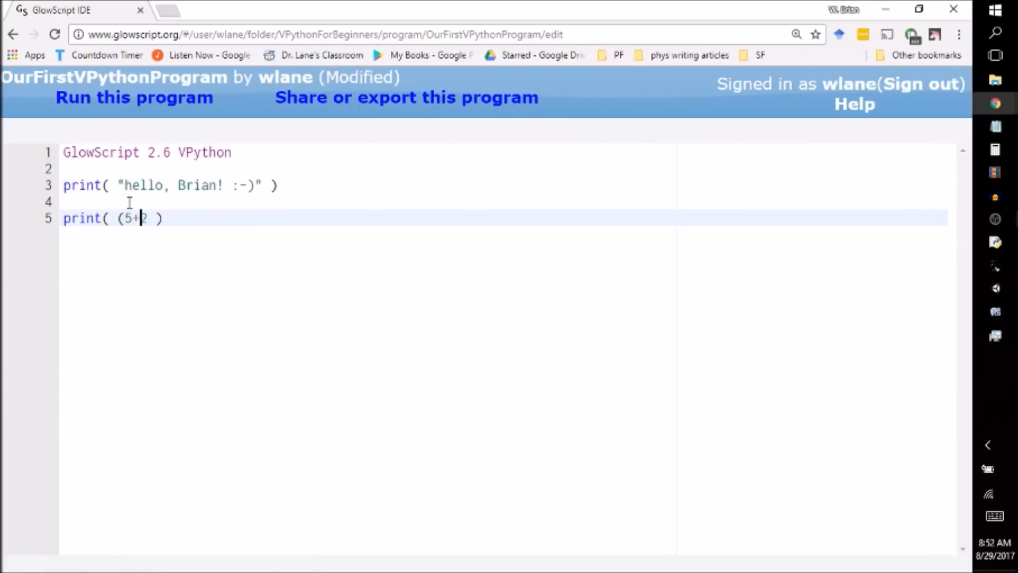
text()/3)
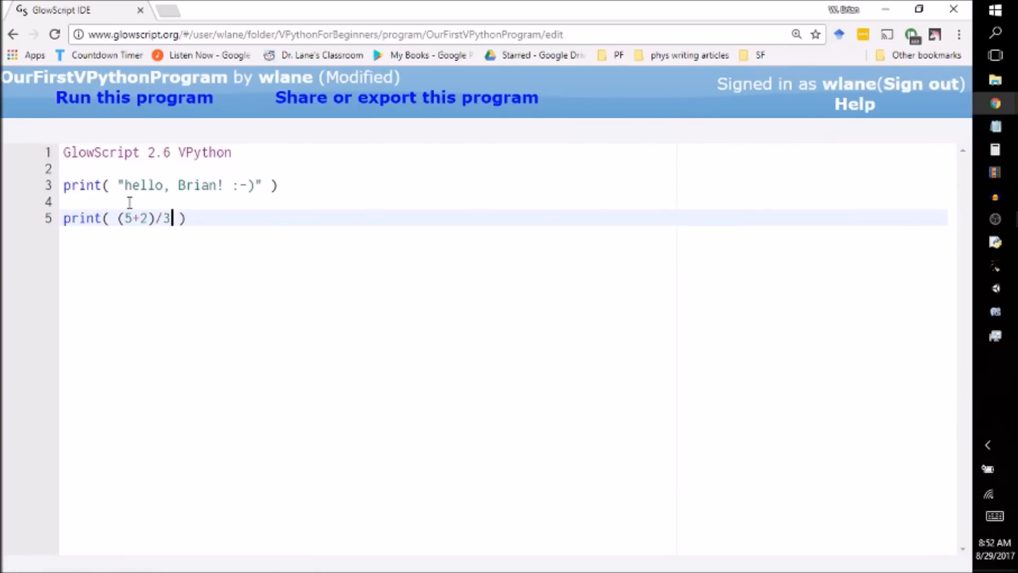
key(ctrl+s)
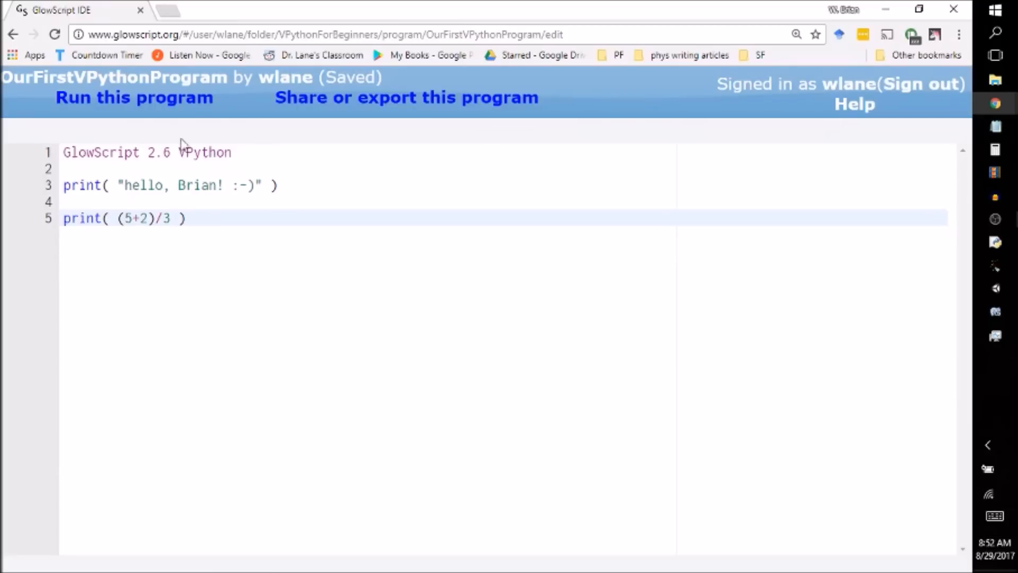
click(134, 96)
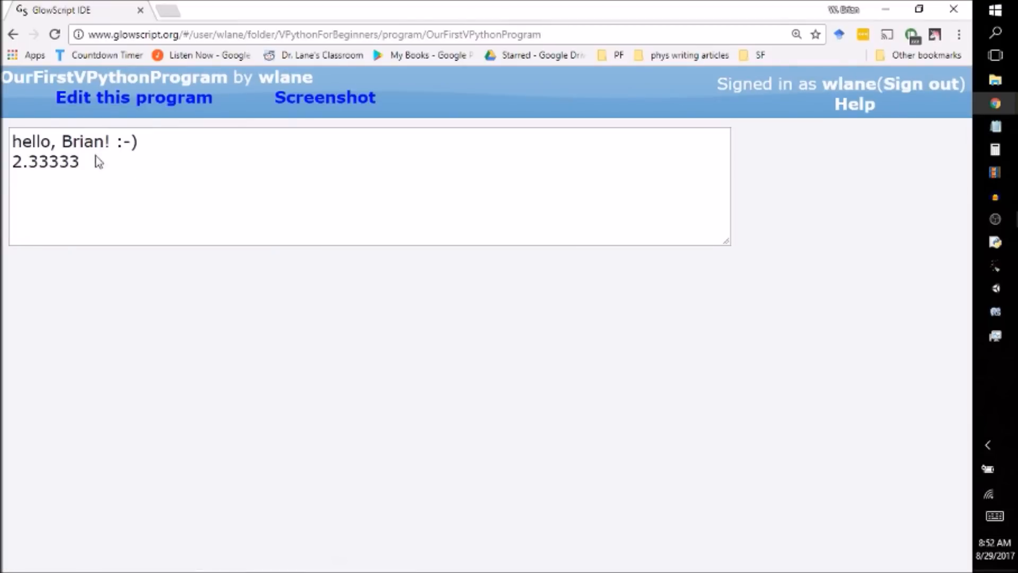
mouse_move(106, 132)
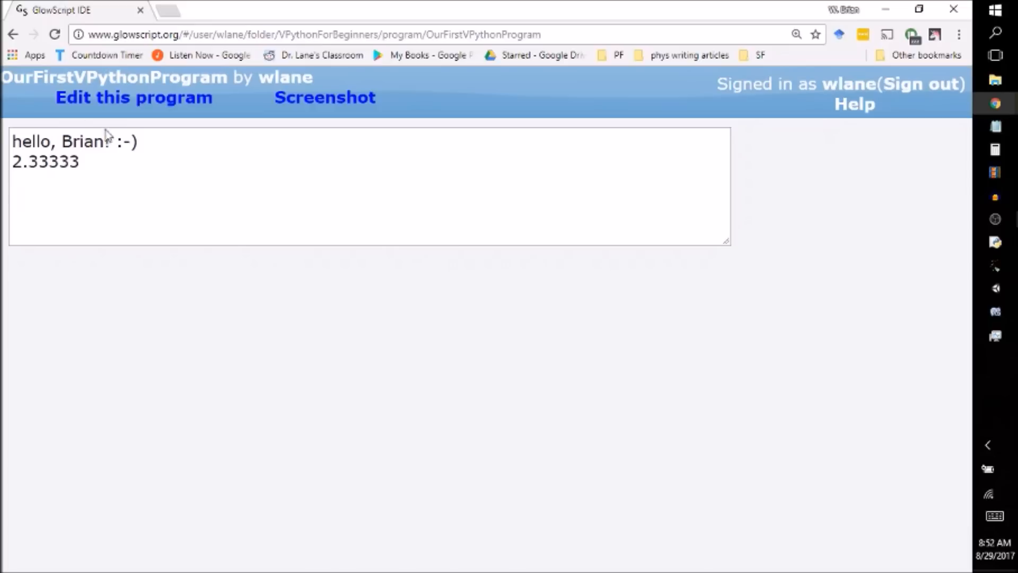
mouse_move(133, 97)
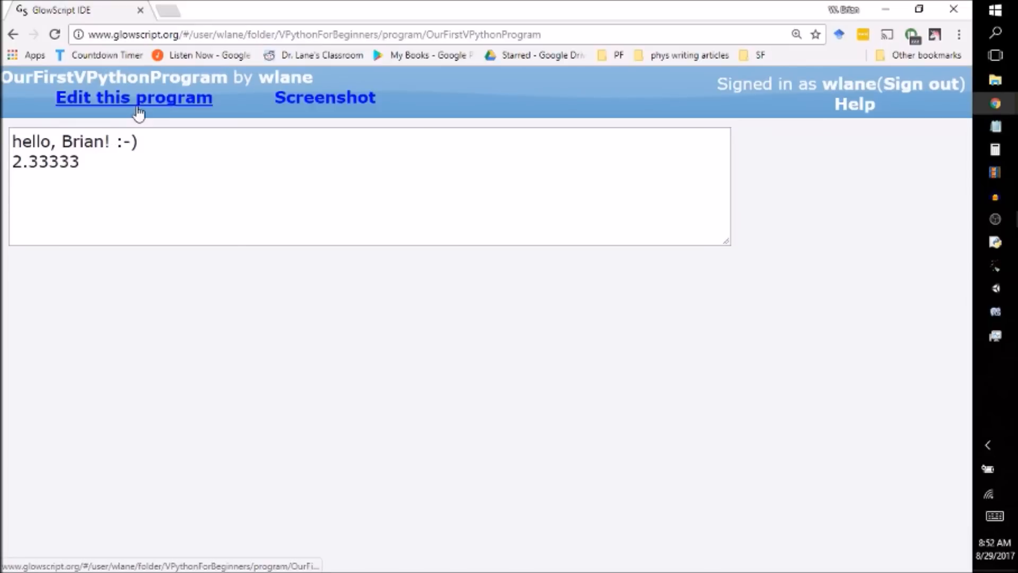
Edit the expression to (5+3)/7, run it for 1.14286, then reopen the code.
click(133, 97)
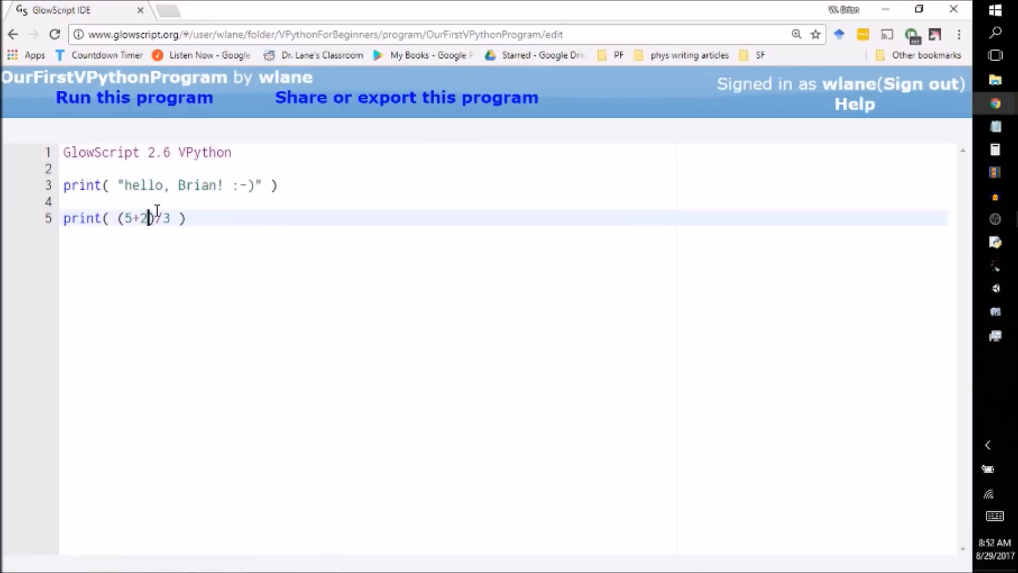
text(3)
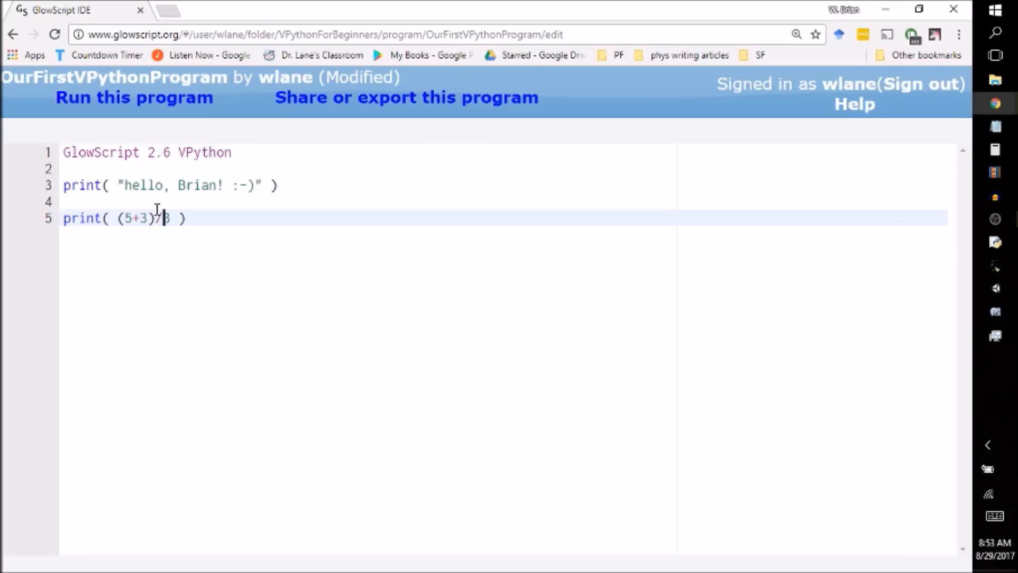
text(7)
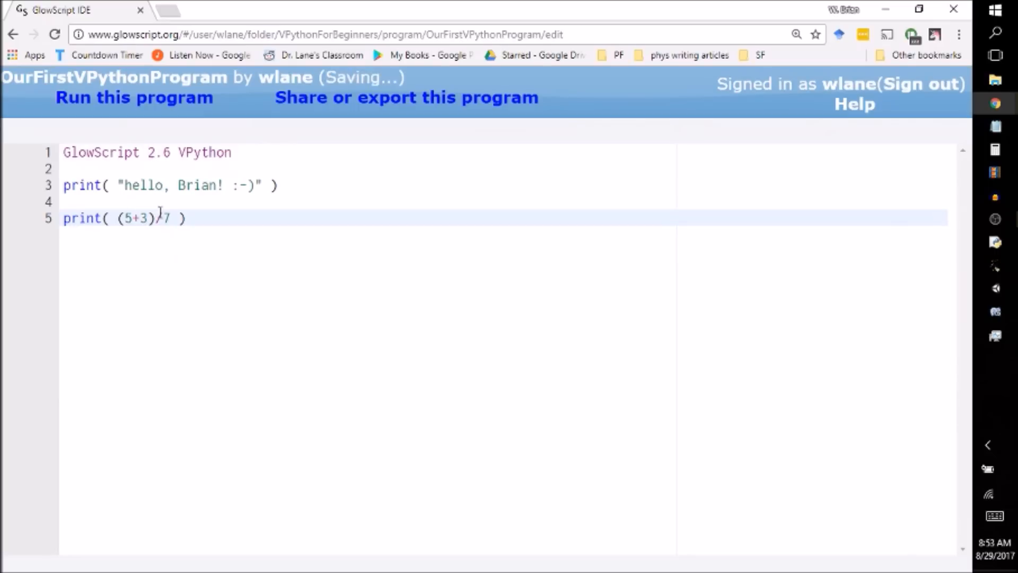
click(133, 97)
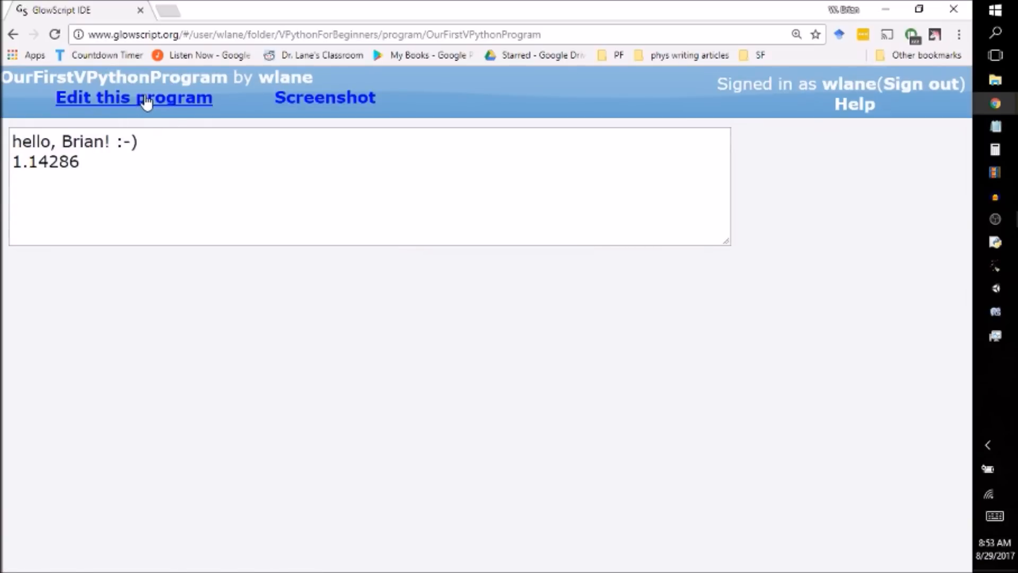
click(134, 96)
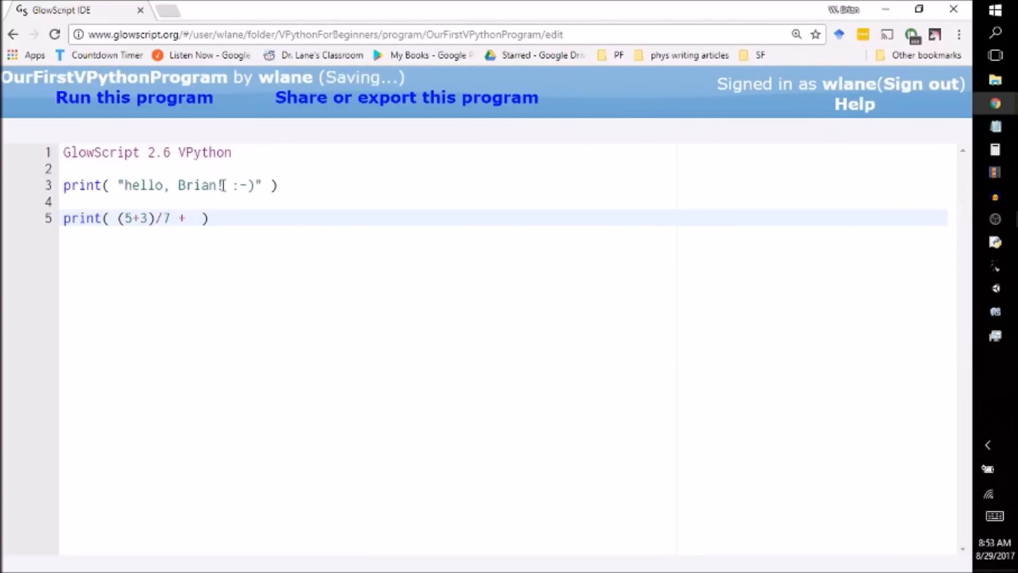
Append + 2*3/4 + 3**2 to the printed expression.
text(2*3)
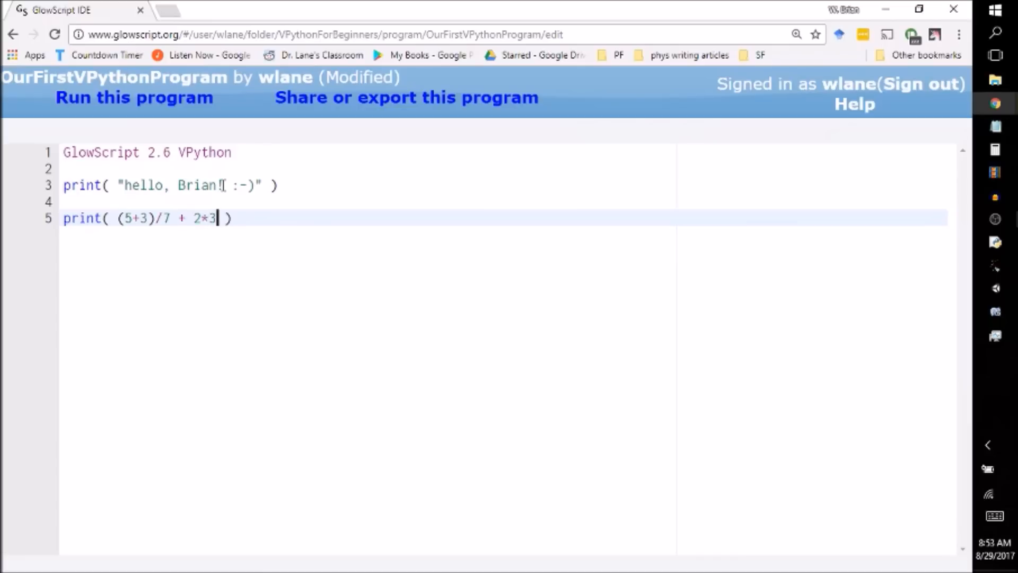
text(/4 + 3)
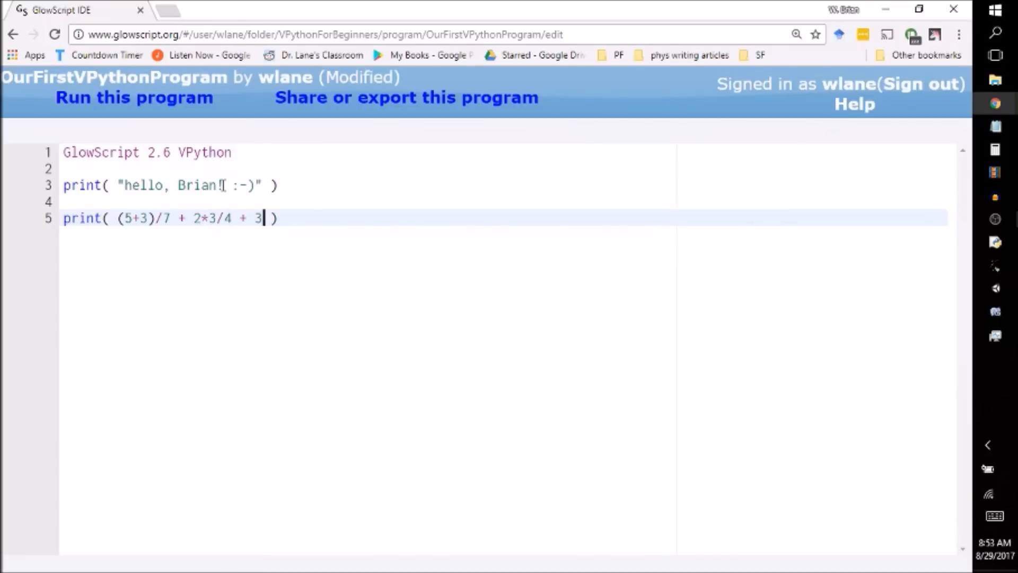
text(**2^)
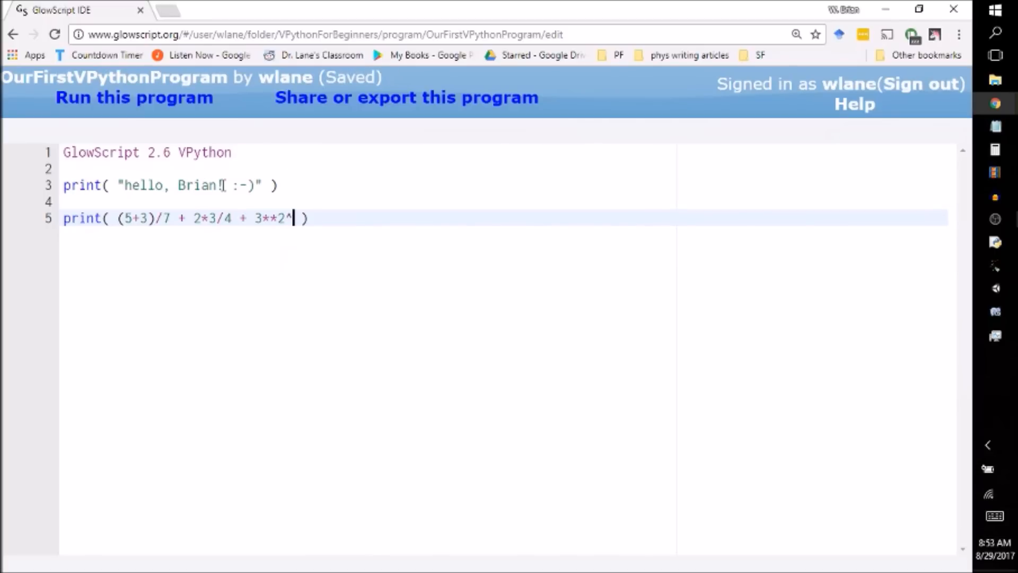
key(Backspace)
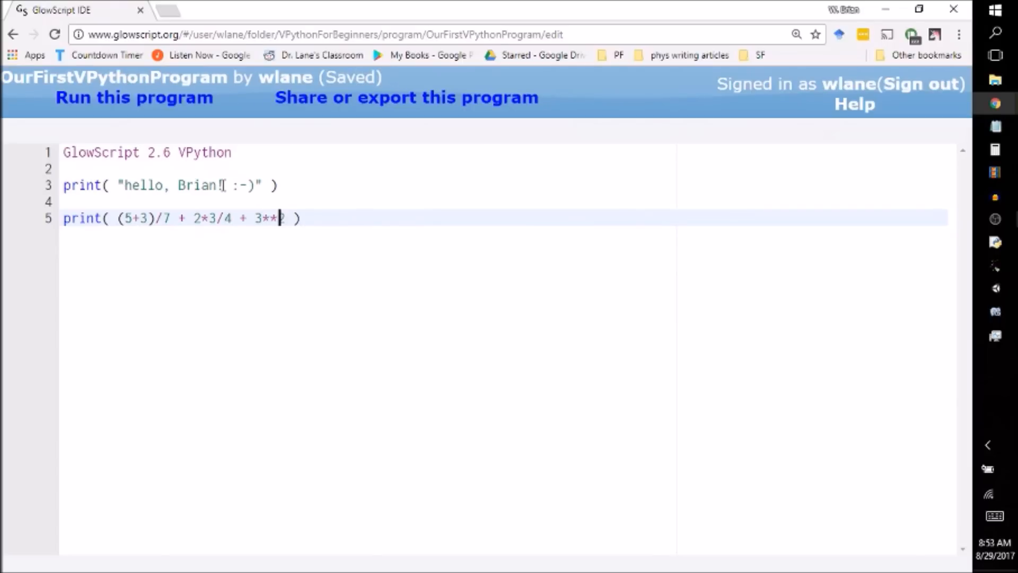
Add the comment '# Note to self: Double * means exponent.' and run the program.
text(# Double)
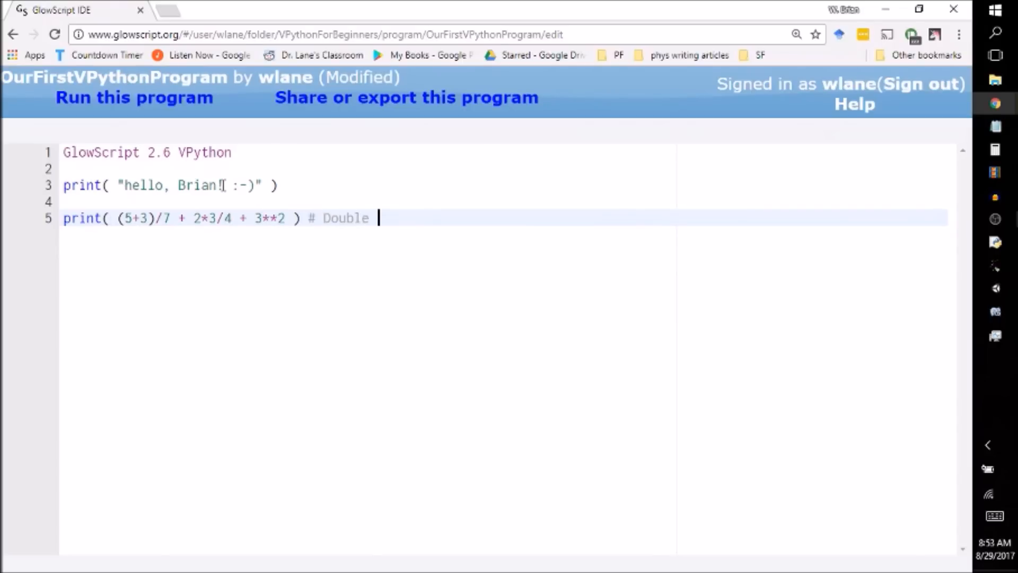
text(* measn)
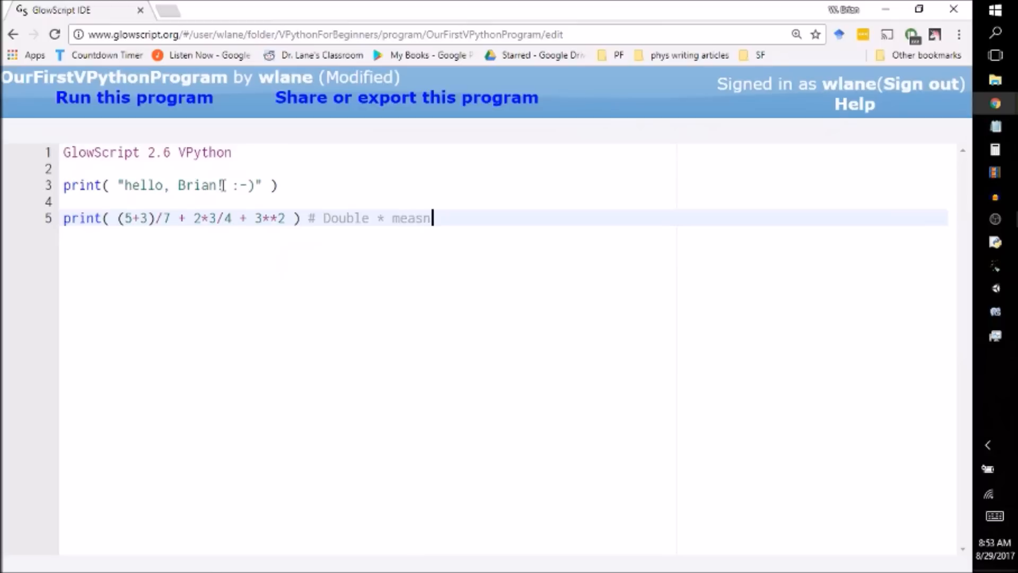
text(exponent.)
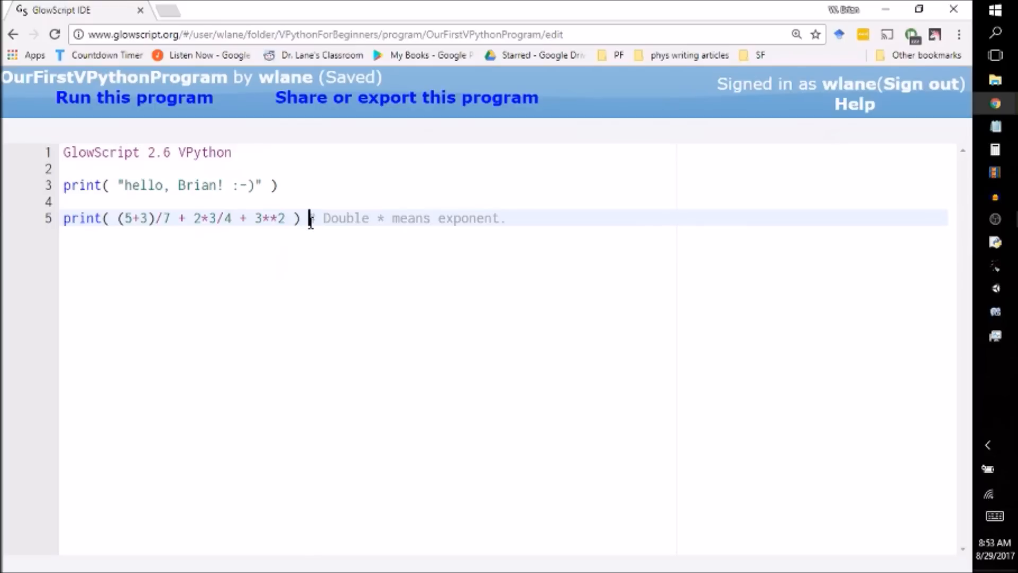
text(#)
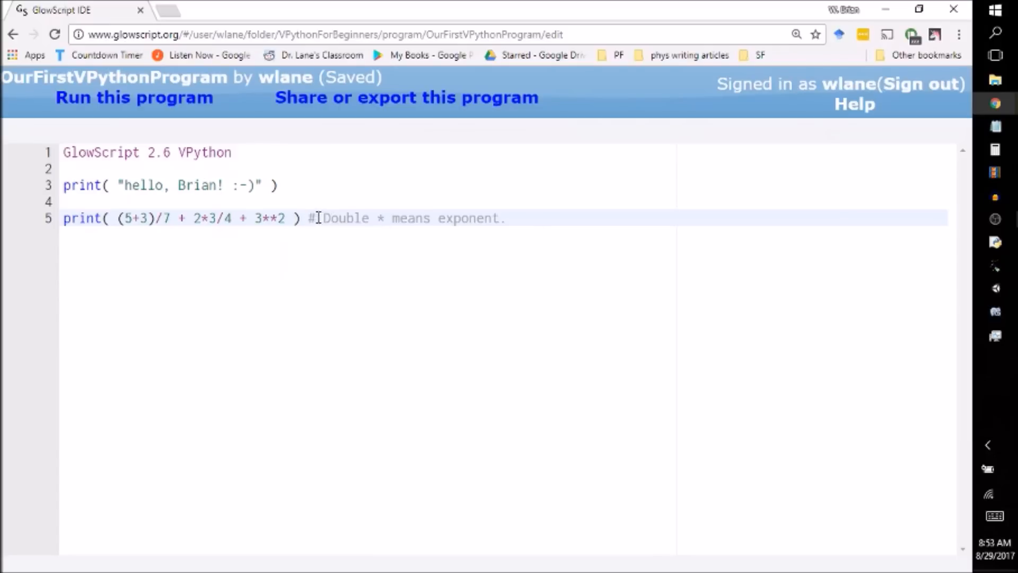
drag(319, 217, 505, 217)
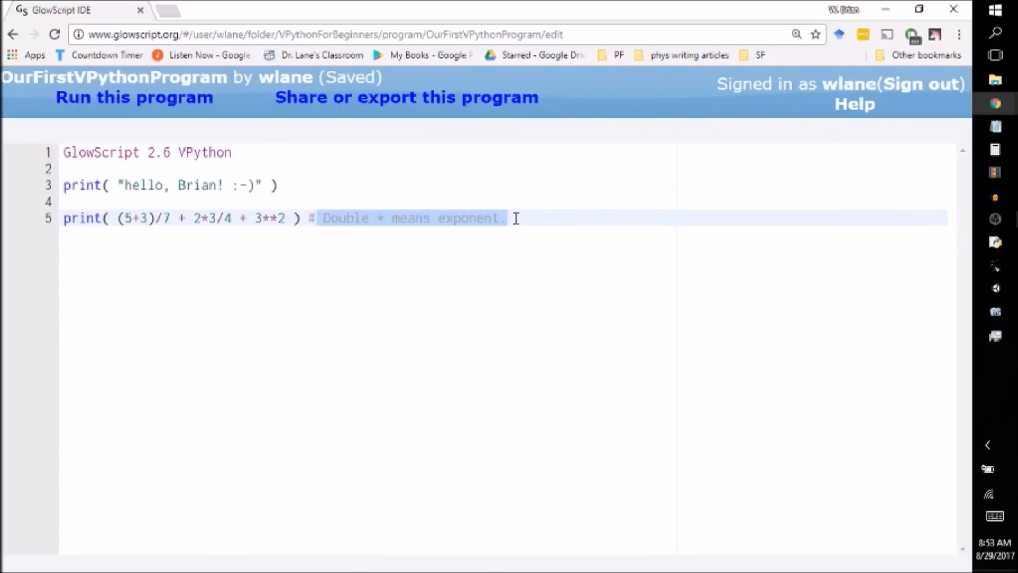
click(322, 218)
text(Note to self: )
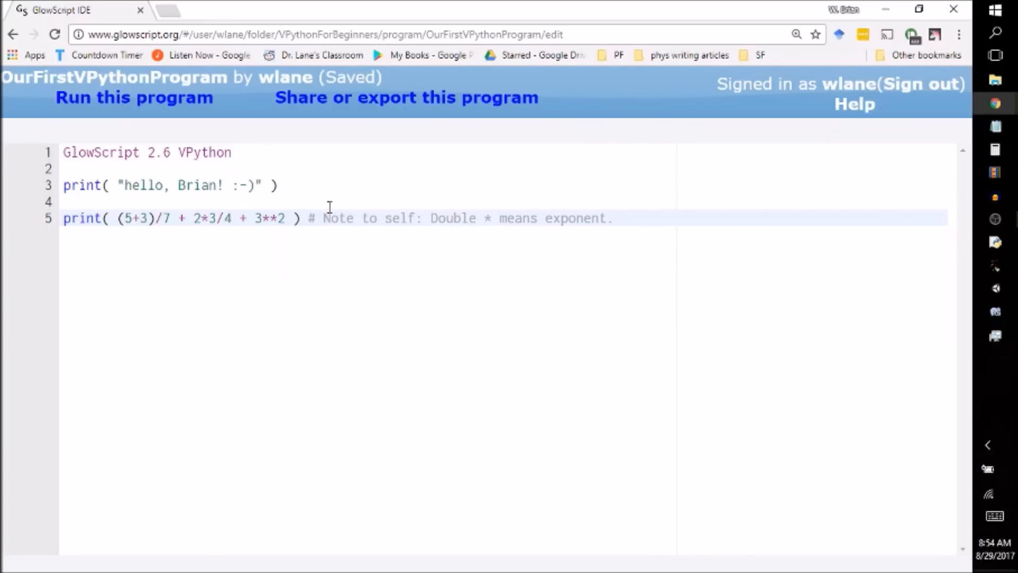
click(134, 98)
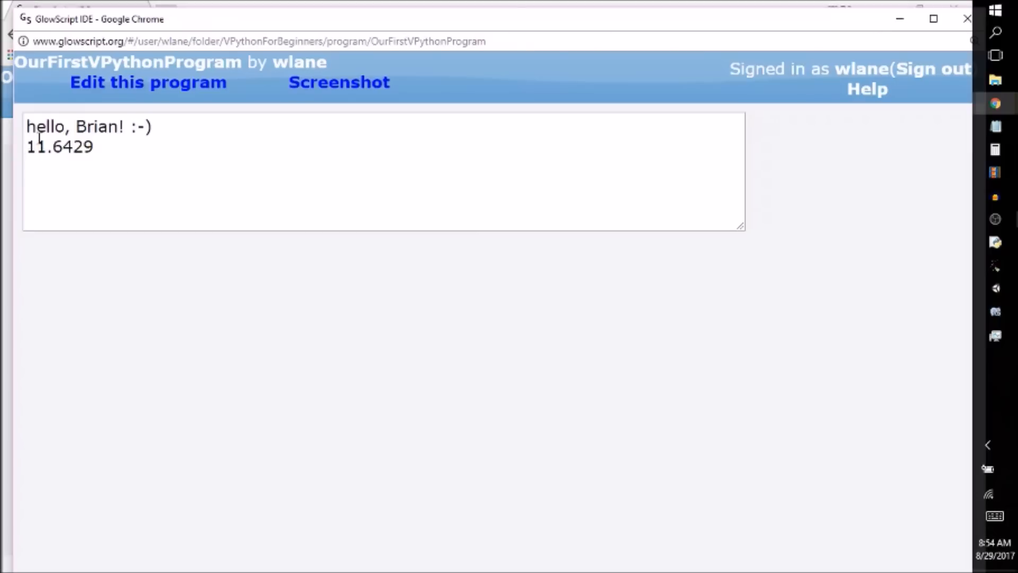
mouse_move(888, 37)
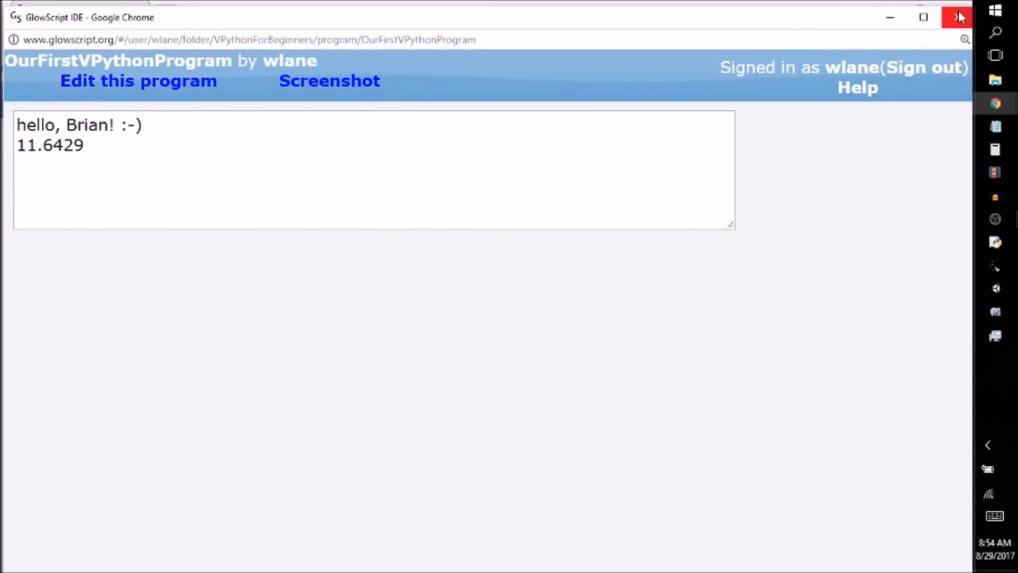
Close the run window showing 11.6429.
click(138, 80)
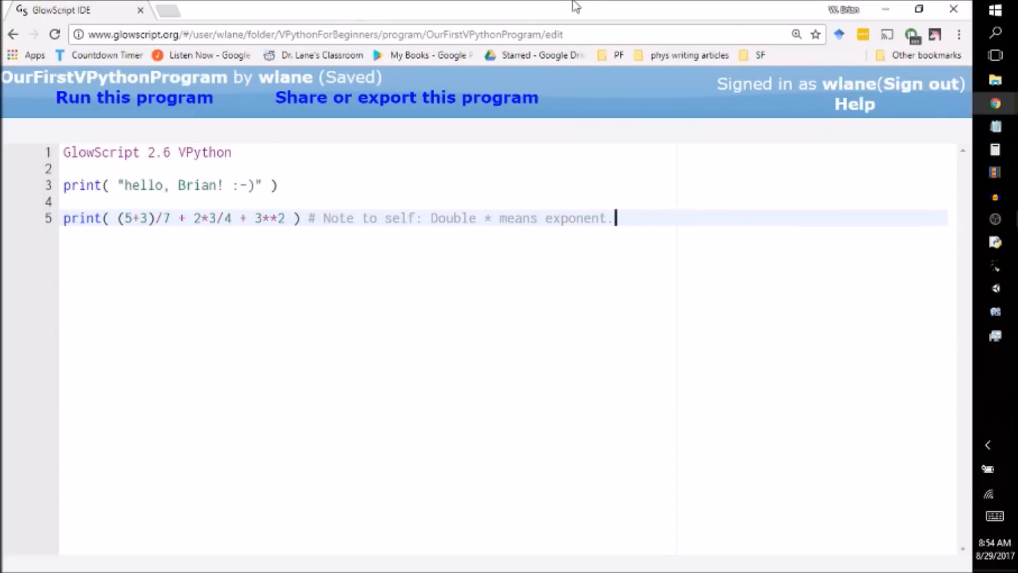
Start a new line 7 beginning with print(.
key(Enter)
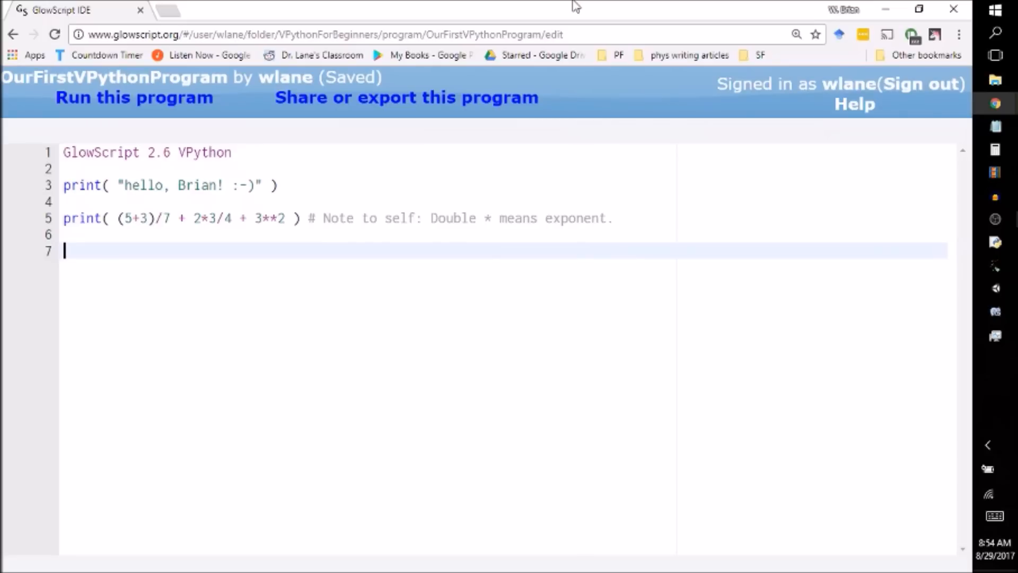
text(print)
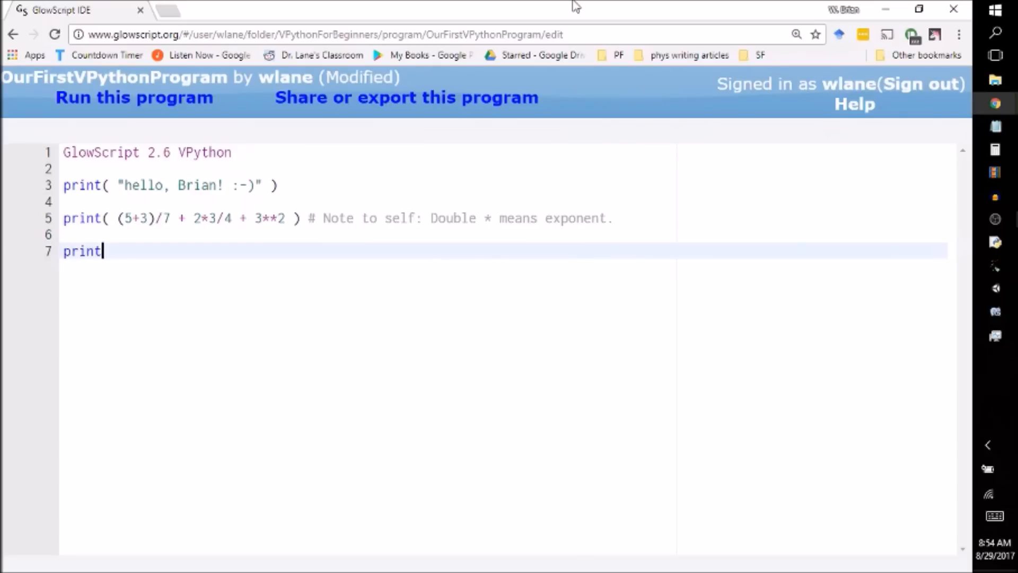
text(()
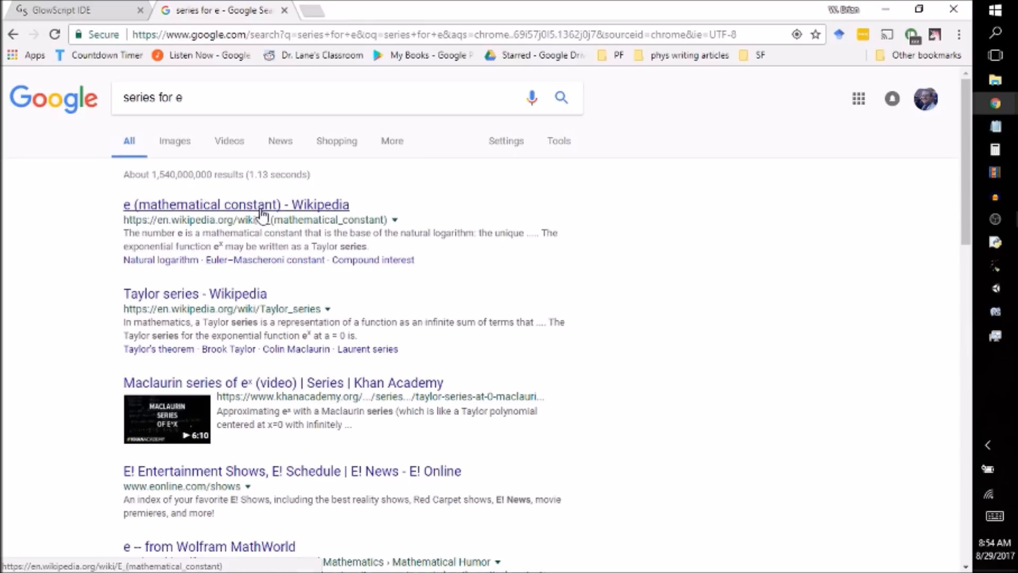
Open the 'e (mathematical constant) - Wikipedia' search result.
click(236, 204)
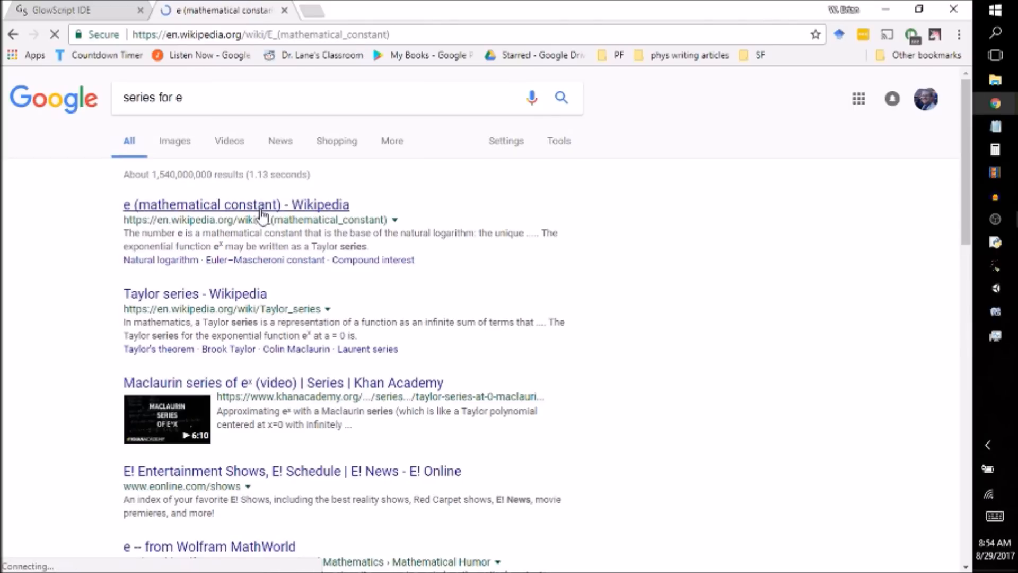
click(235, 205)
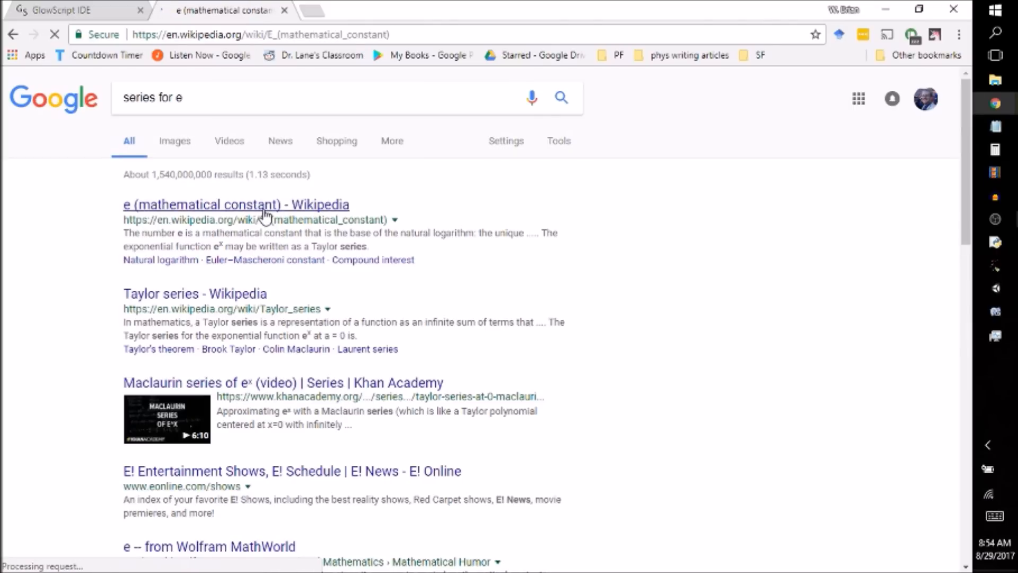
click(236, 203)
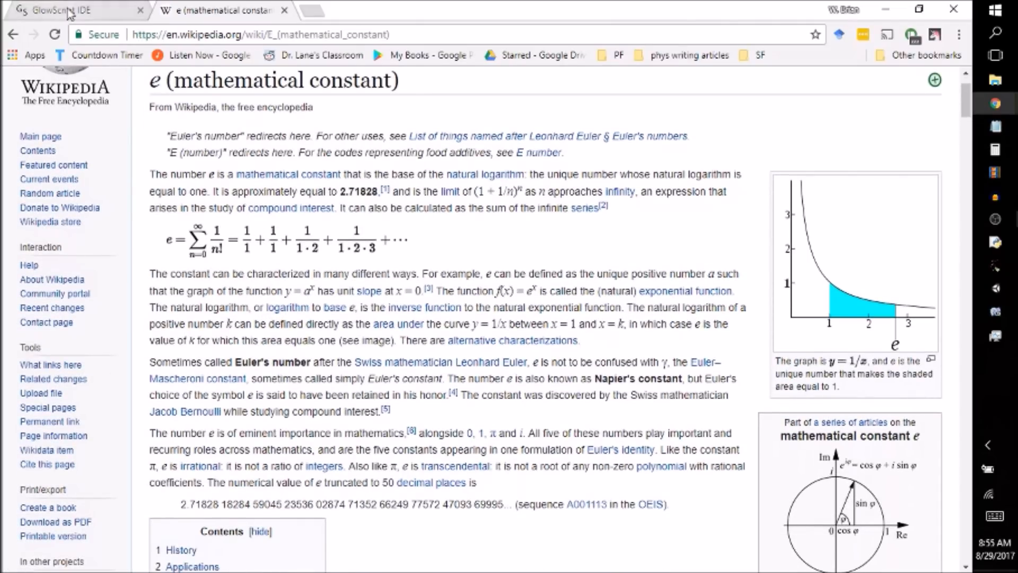
Type the series 1/1 + 1/(1*2) + 1/(1*2*3) + 1/(1*2*3*4) + 1/(1*2*3*4*5) into line 7's print, saving midway.
click(71, 10)
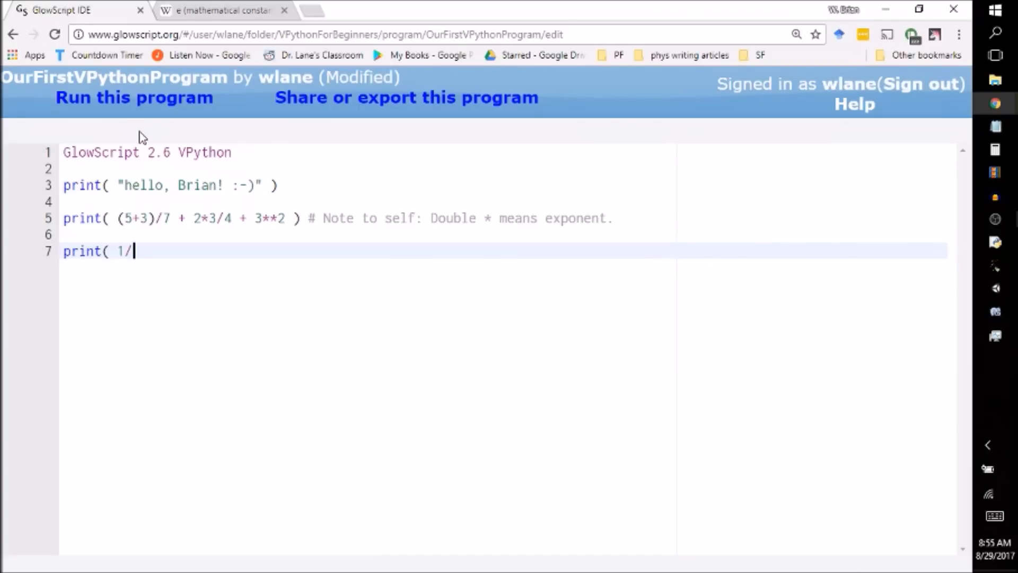
text(1 + 1/()
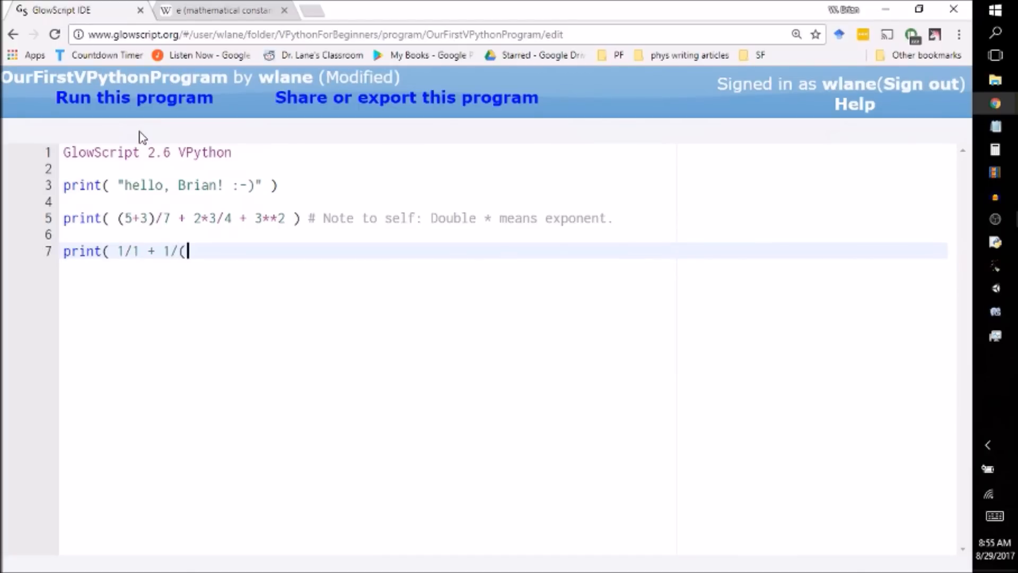
text(1*2))
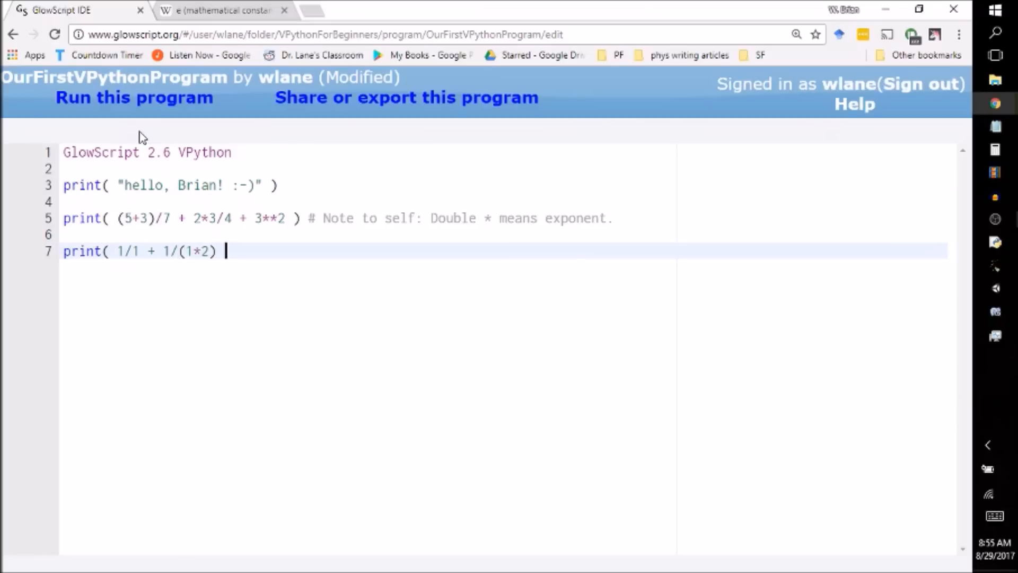
text(+ 1/(1*2)
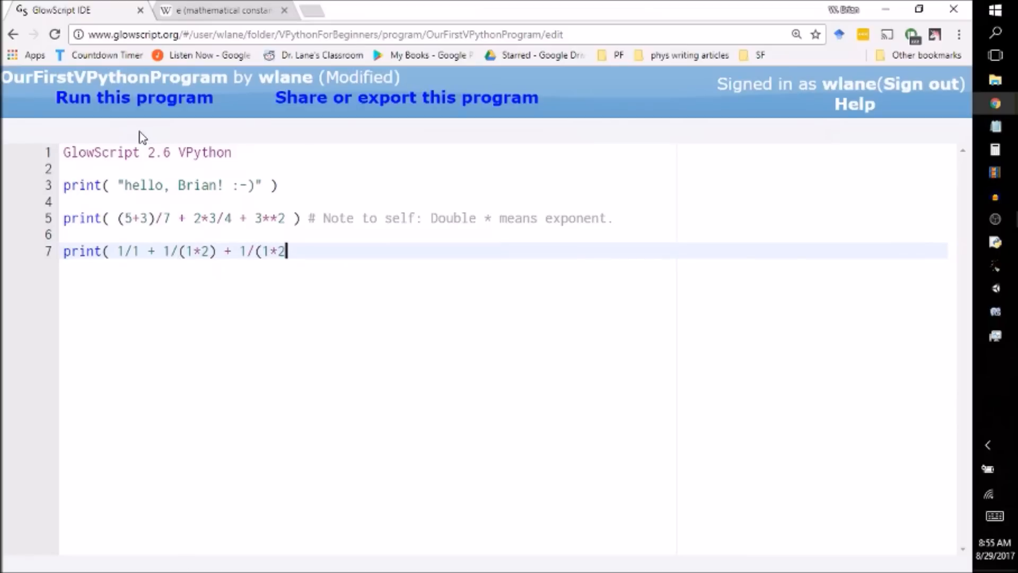
text(*3))
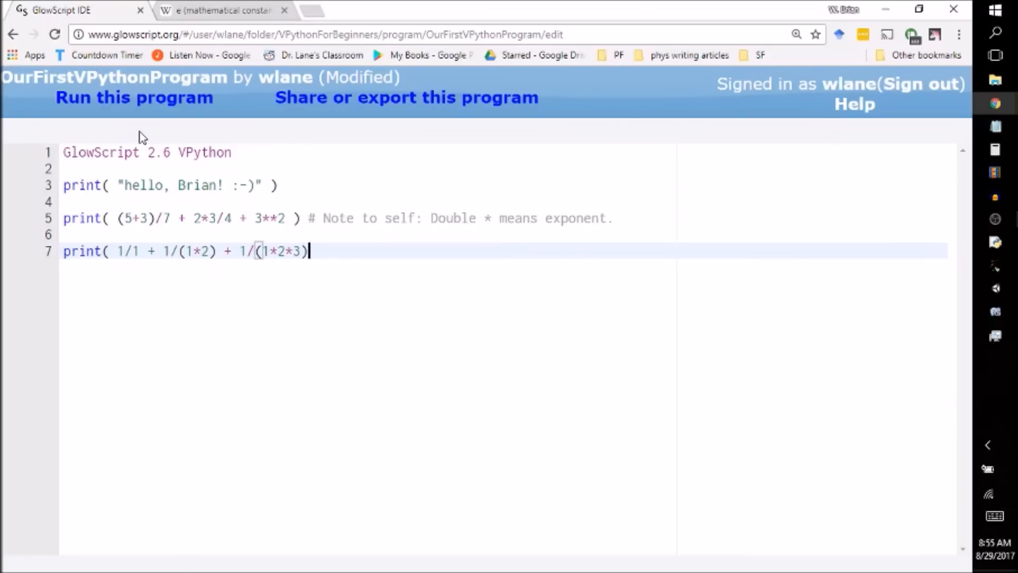
text(+ 1)
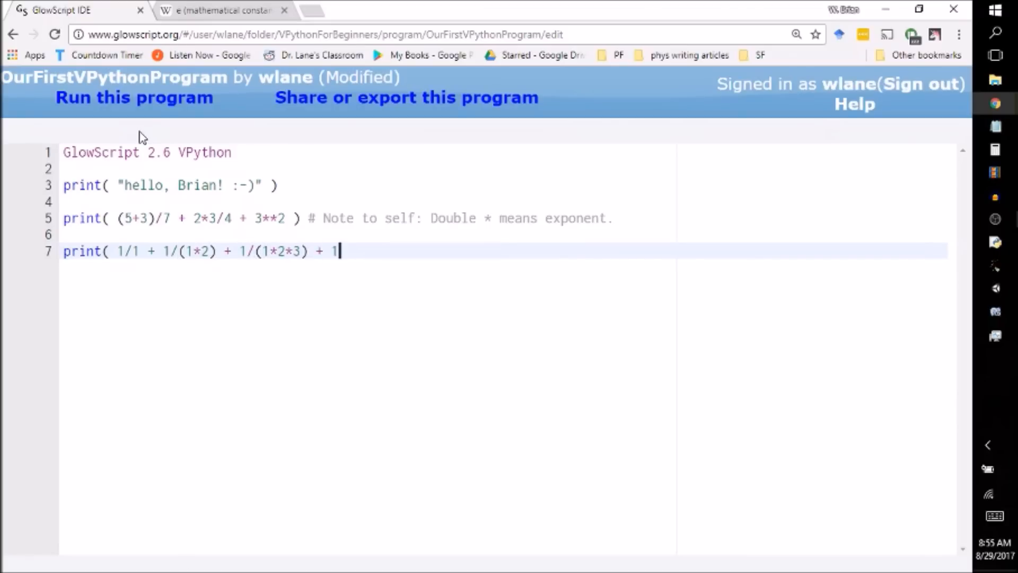
text(/(1*)
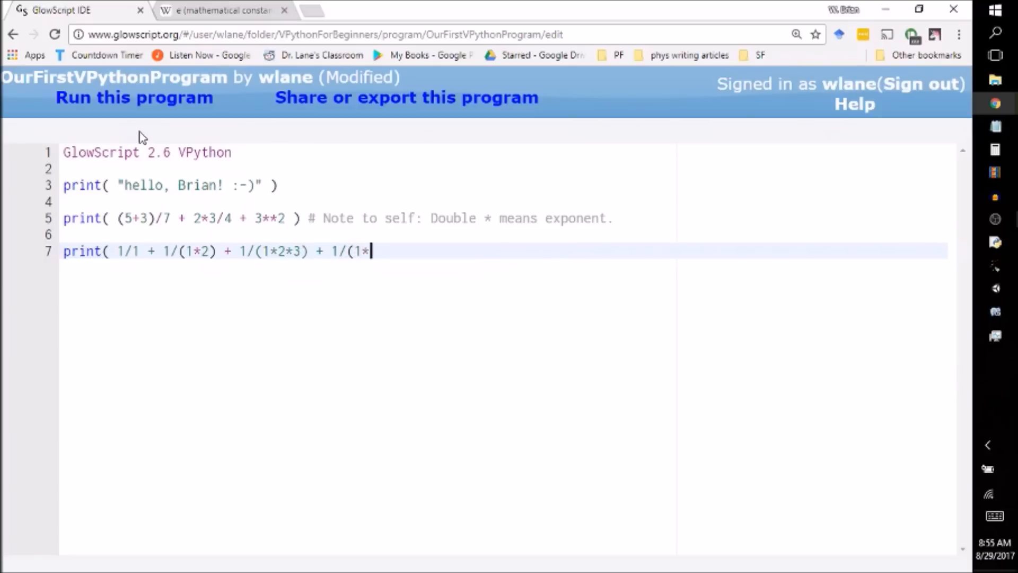
text(2*3*4))
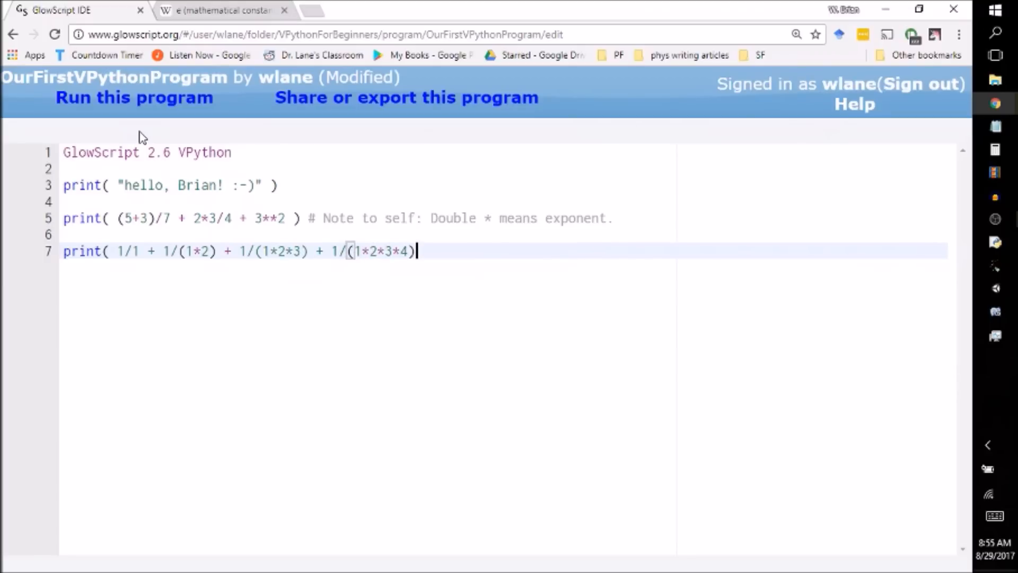
key(ctrl+s)
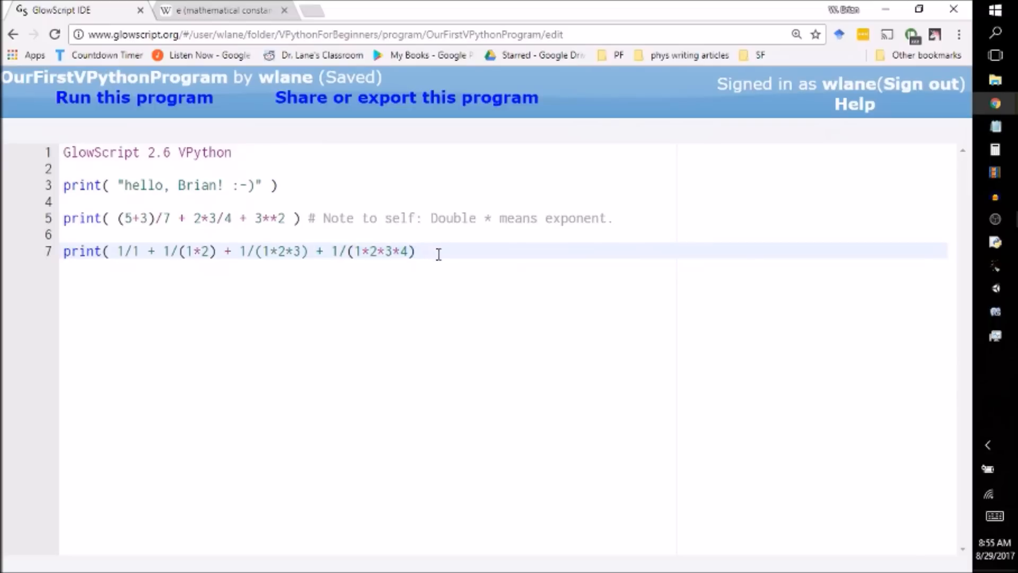
text(+ 1/(1*2*3*4)
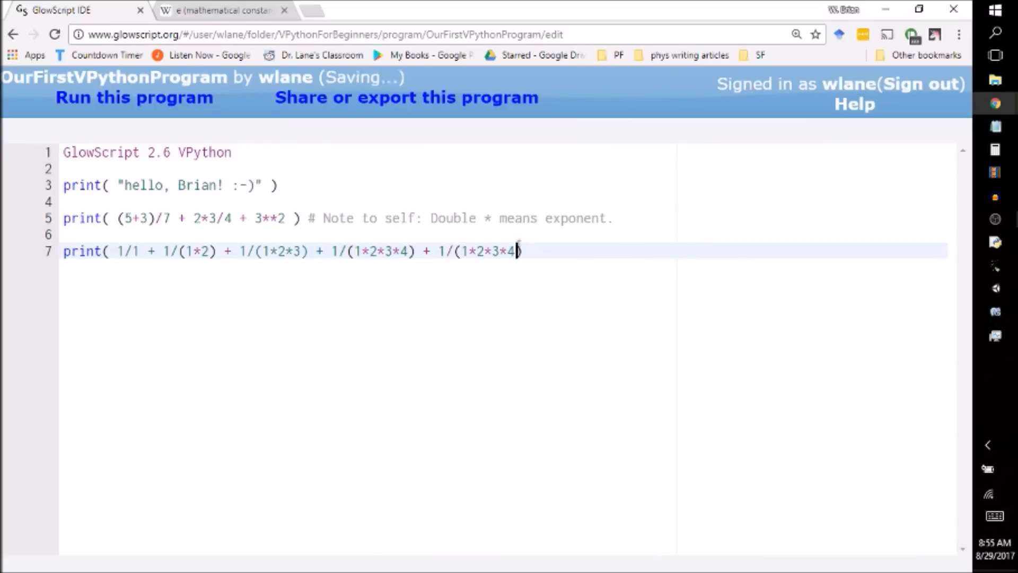
text(*5) ))
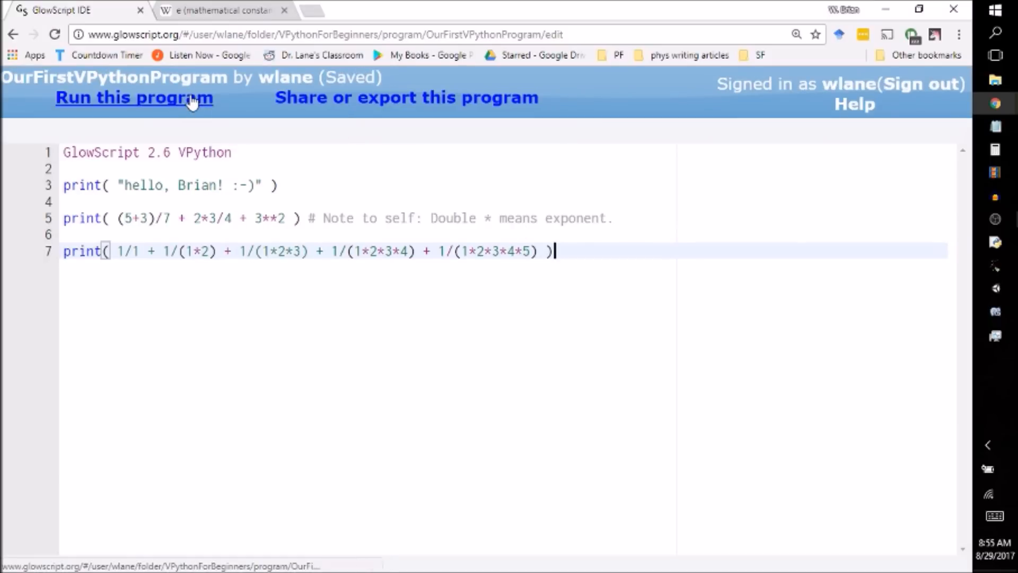
Run the program, see it print 1.71667, and compare against the Wikipedia series for e.
click(133, 98)
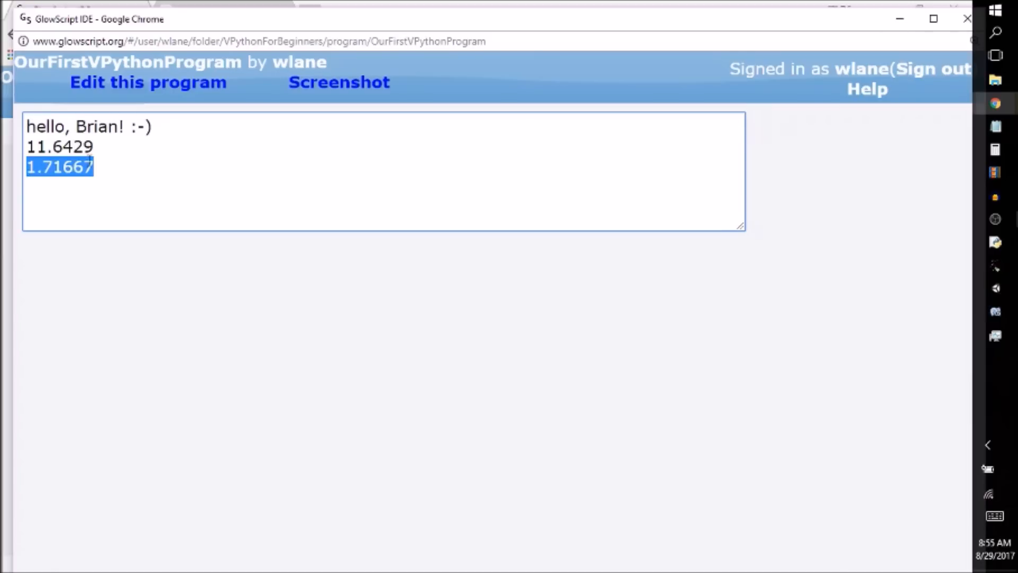
click(148, 81)
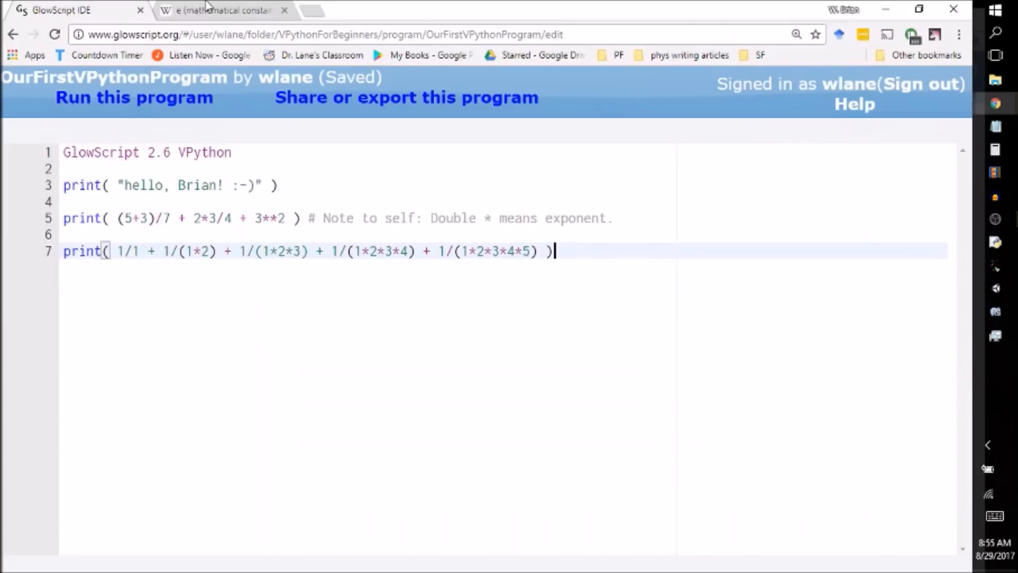
click(221, 9)
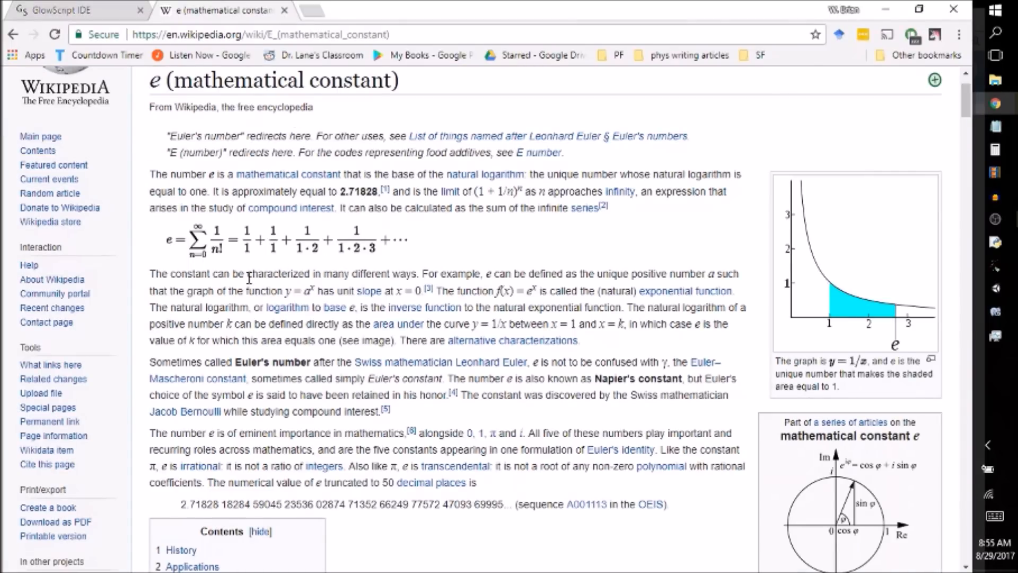
click(71, 10)
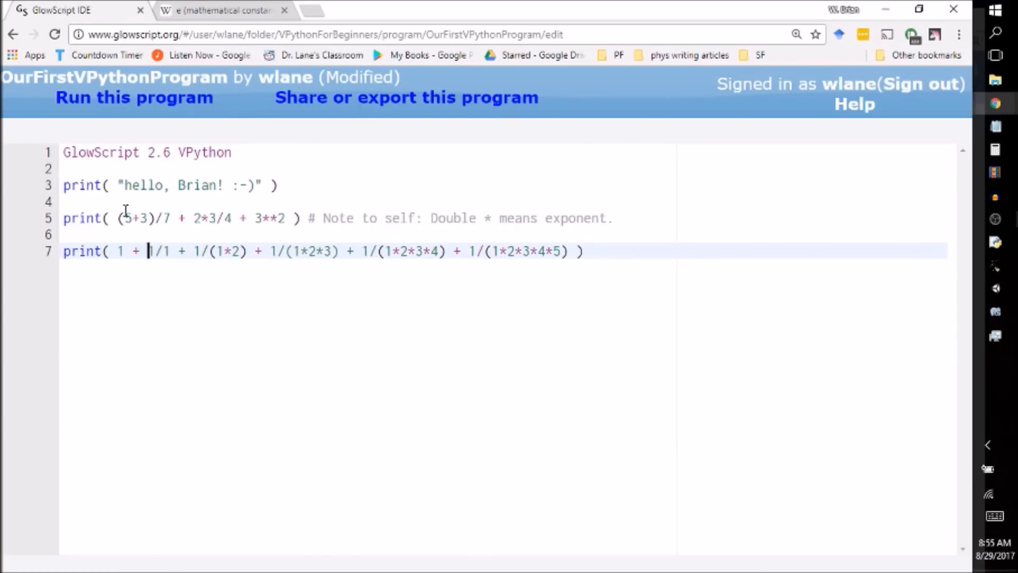
click(134, 98)
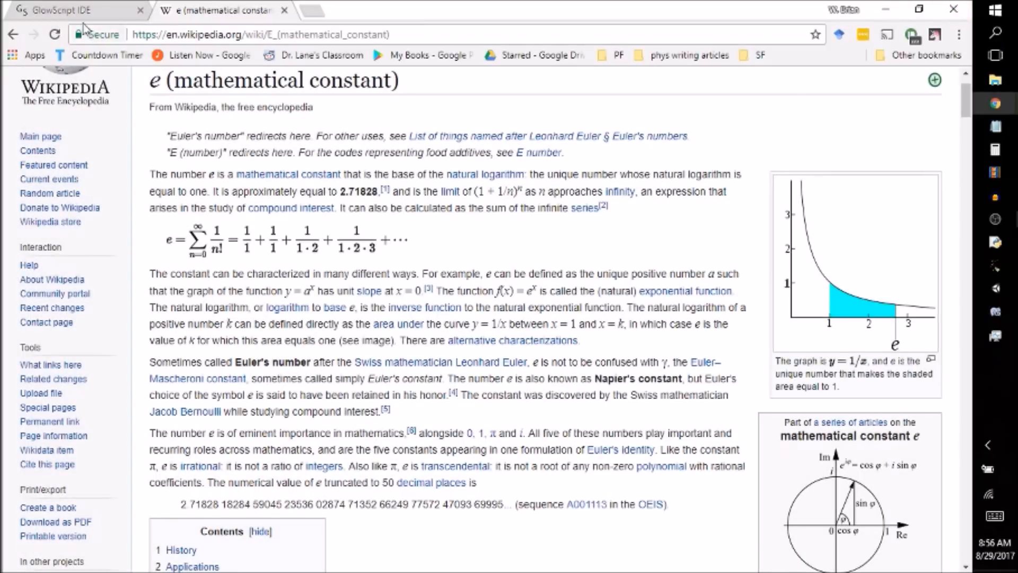
click(62, 10)
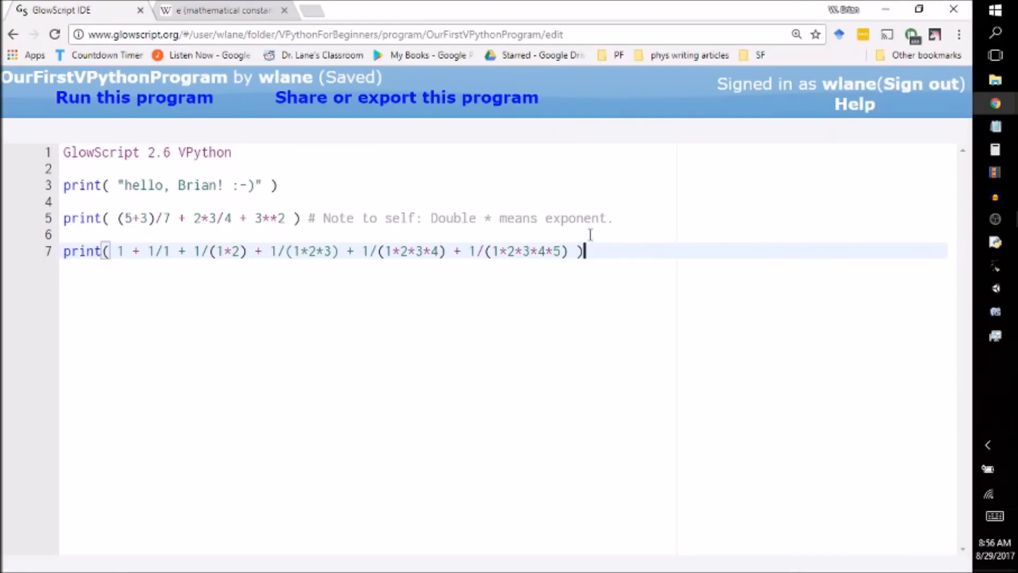
Write the comment '# Let's get e!' above the series line and save.
text(# Let's)
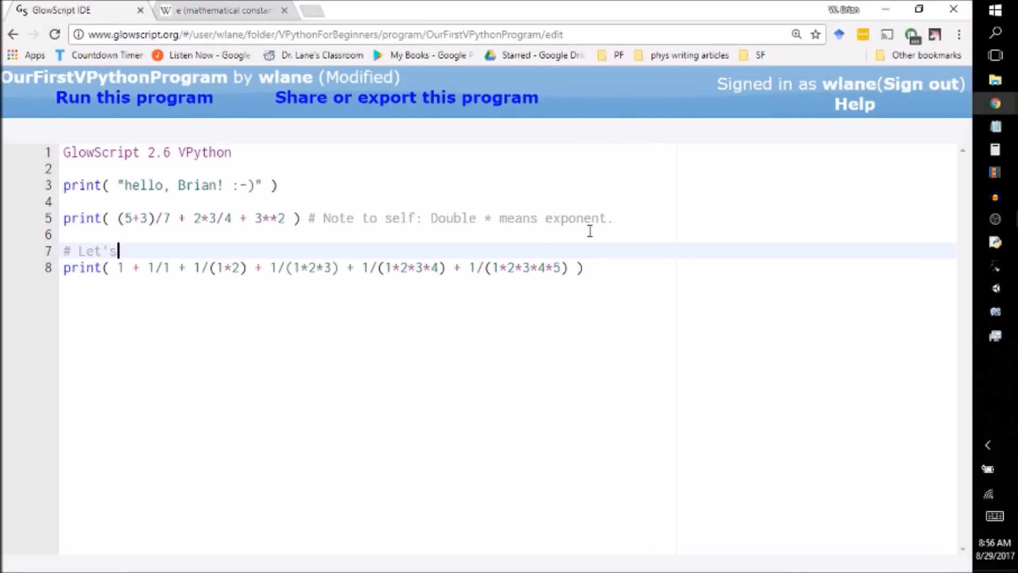
text(get e!)
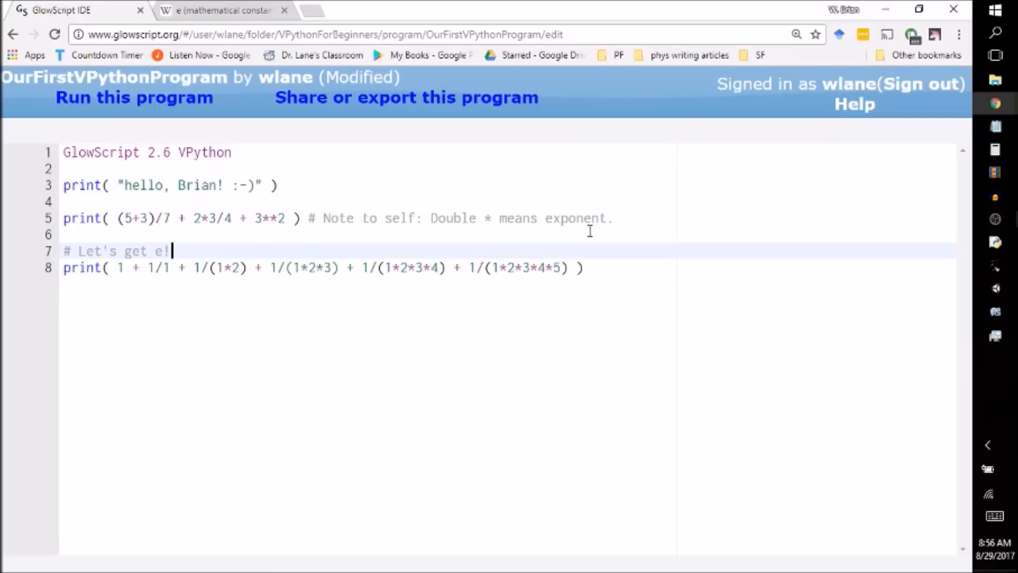
key(ctrl+s)
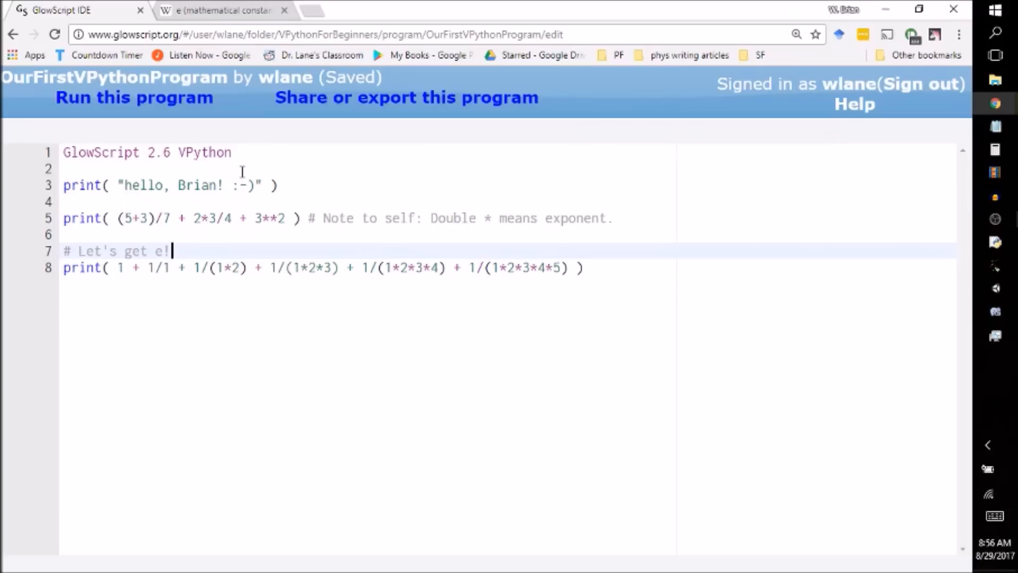
mouse_move(586, 269)
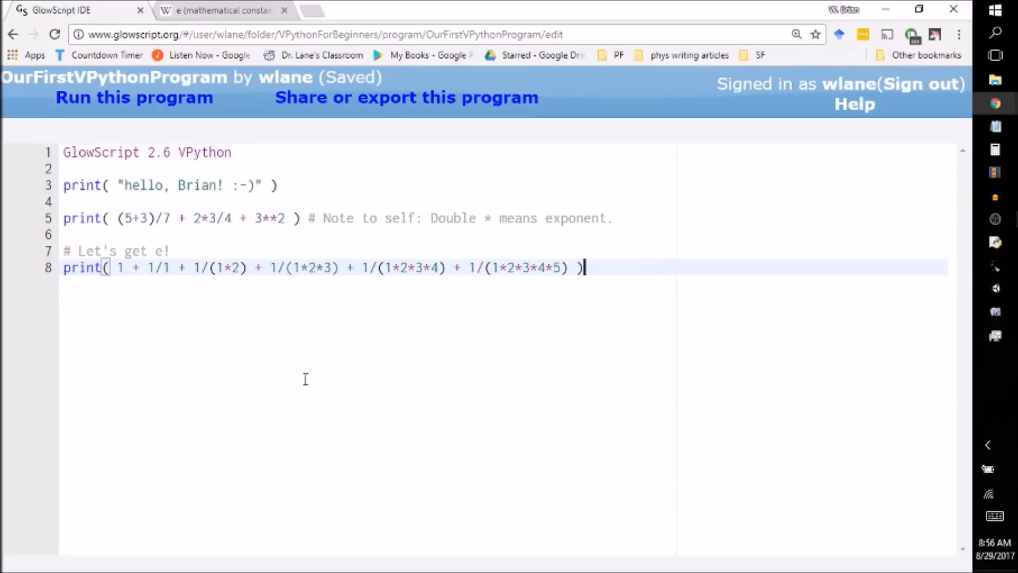
mouse_move(81, 144)
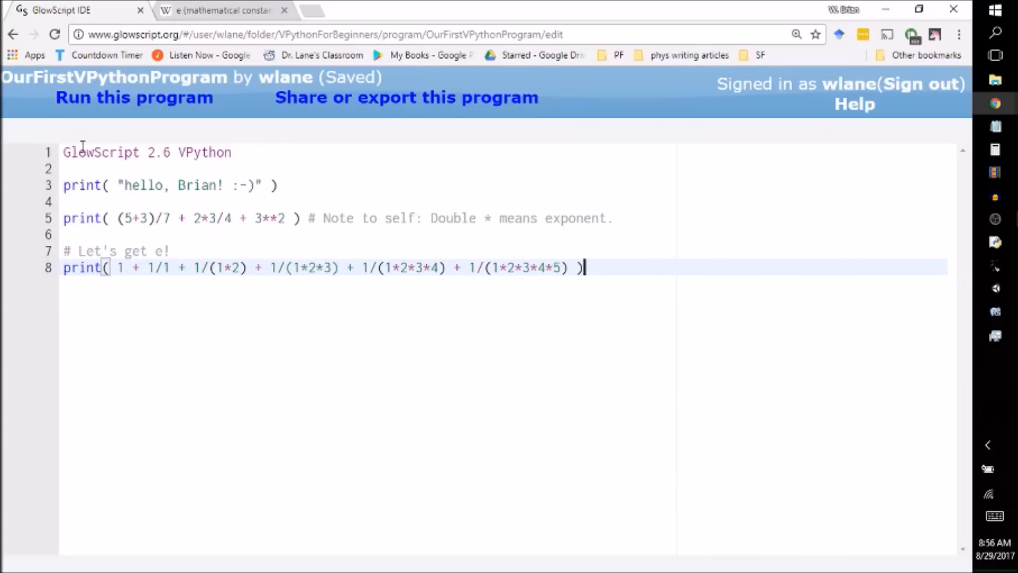